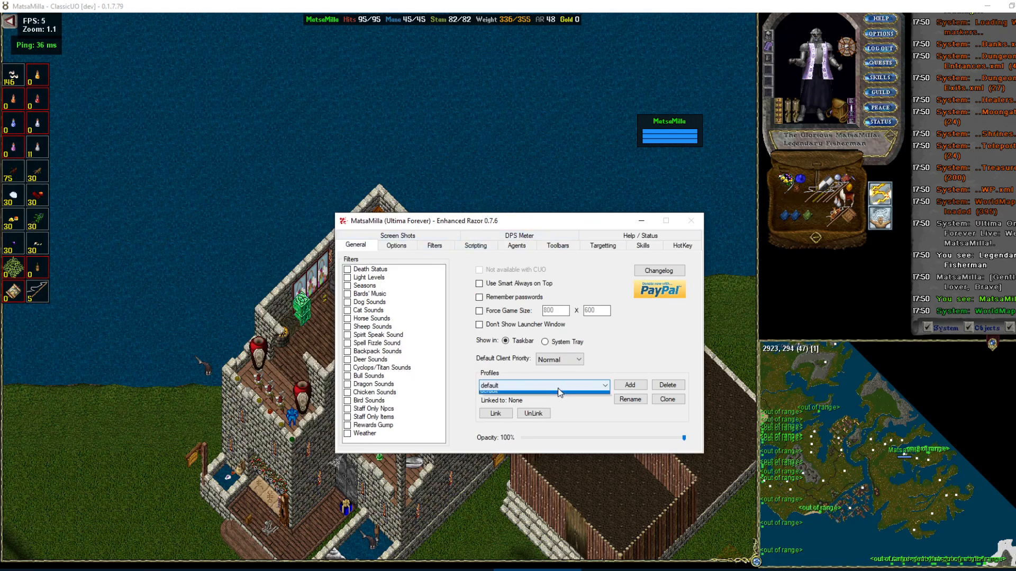
# Switch to the Filters settings page of Razor Enhanced.
pyautogui.click(433, 245)
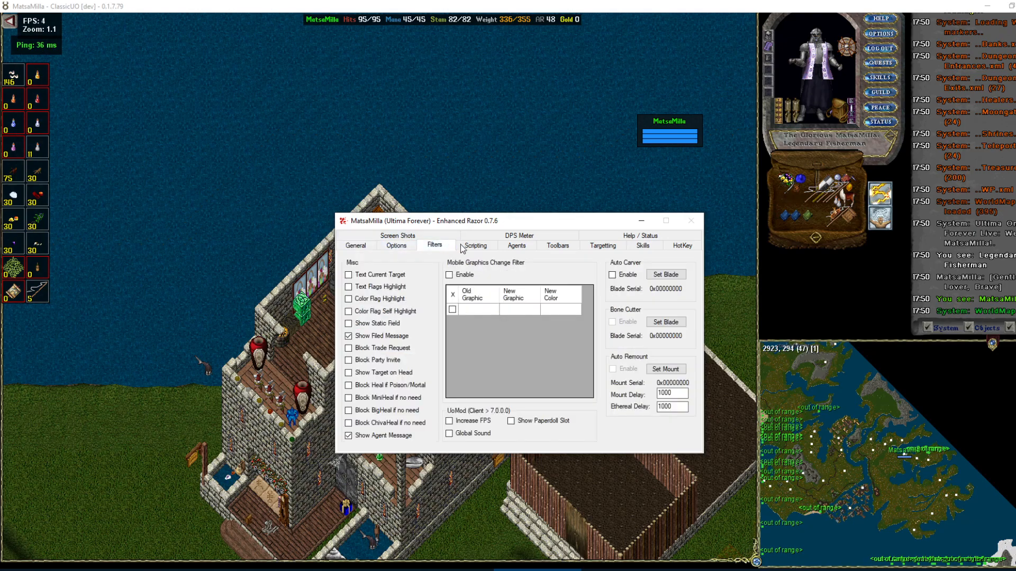
pyautogui.click(475, 245)
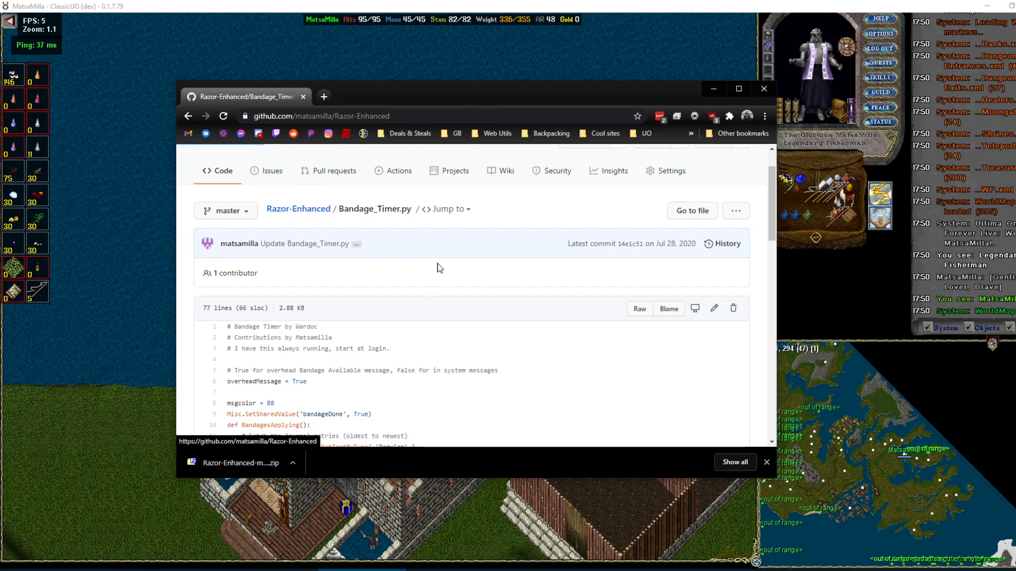
# Show the Razor-Enhanced master zip from the download bar and scroll through its script files.
pyautogui.click(577, 264)
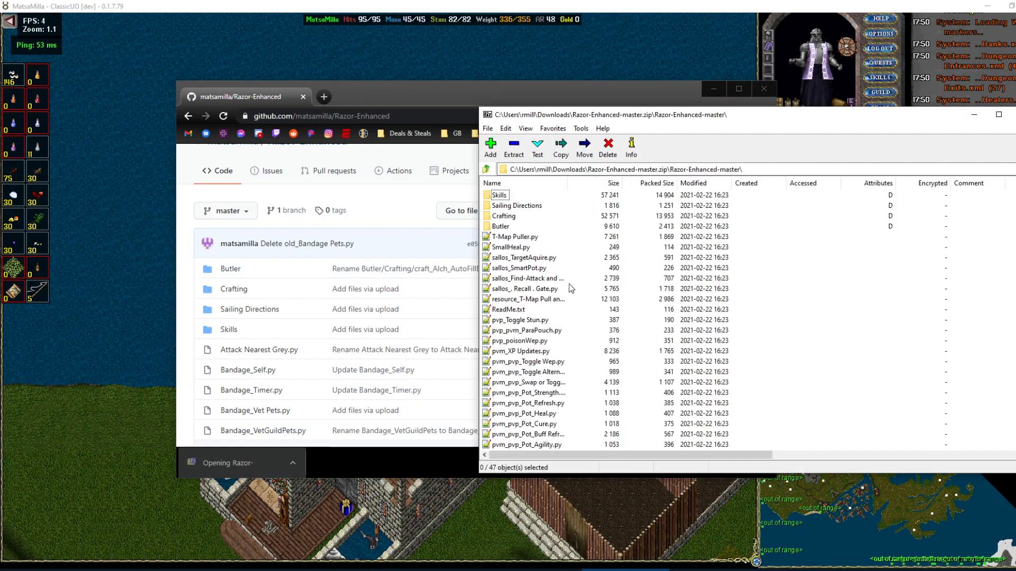
pyautogui.scroll(-3)
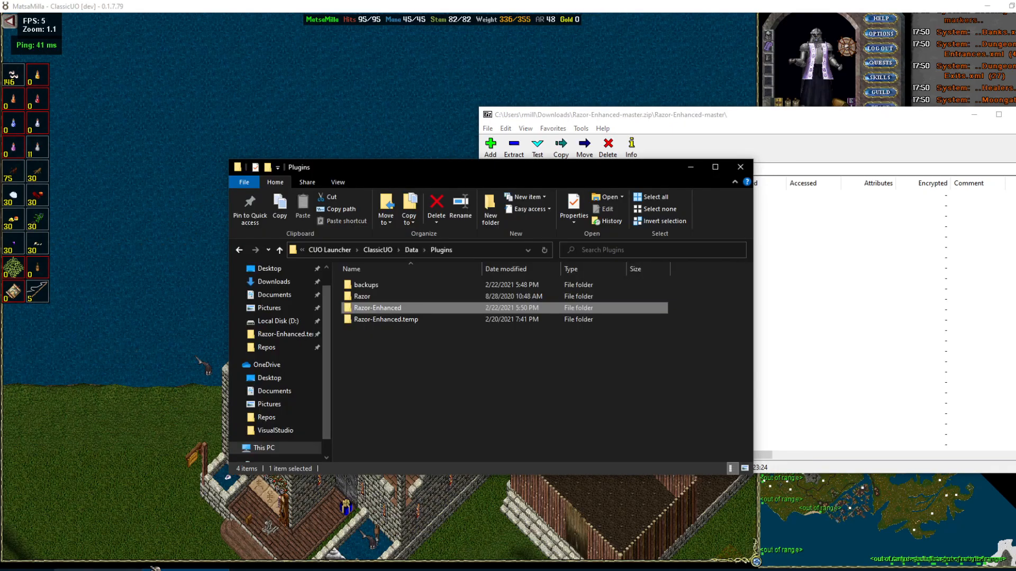
# Go into Plugins > Razor-Enhanced > Scripts and select all bandage .py files for copying.
pyautogui.doubleClick(377, 308)
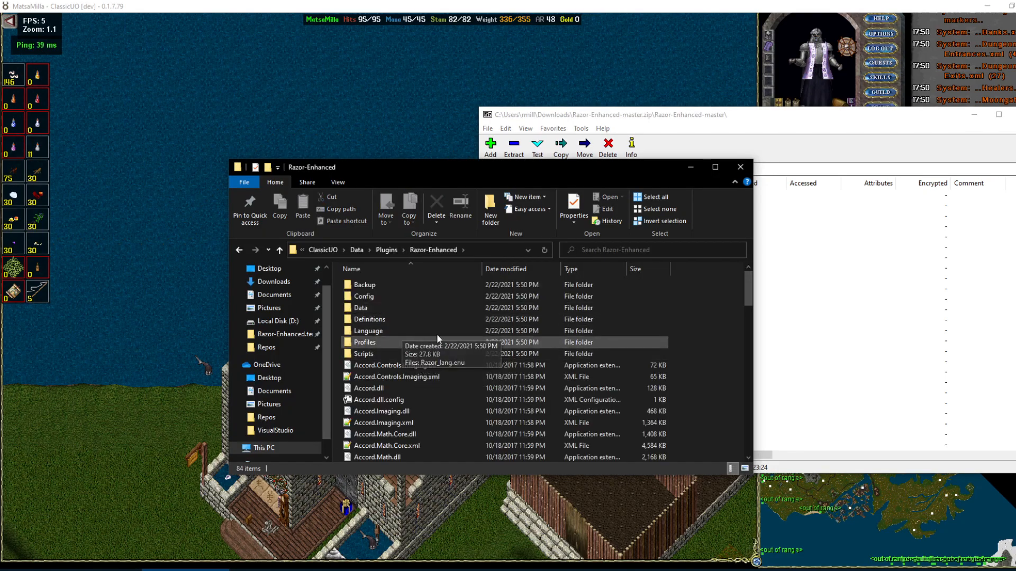
pyautogui.click(411, 249)
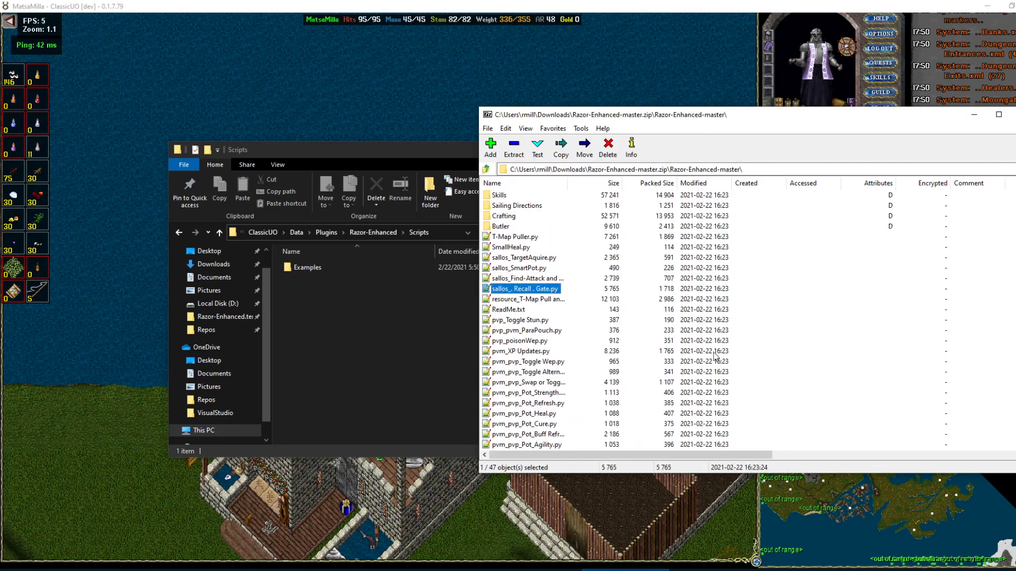
pyautogui.press('ctrl+a')
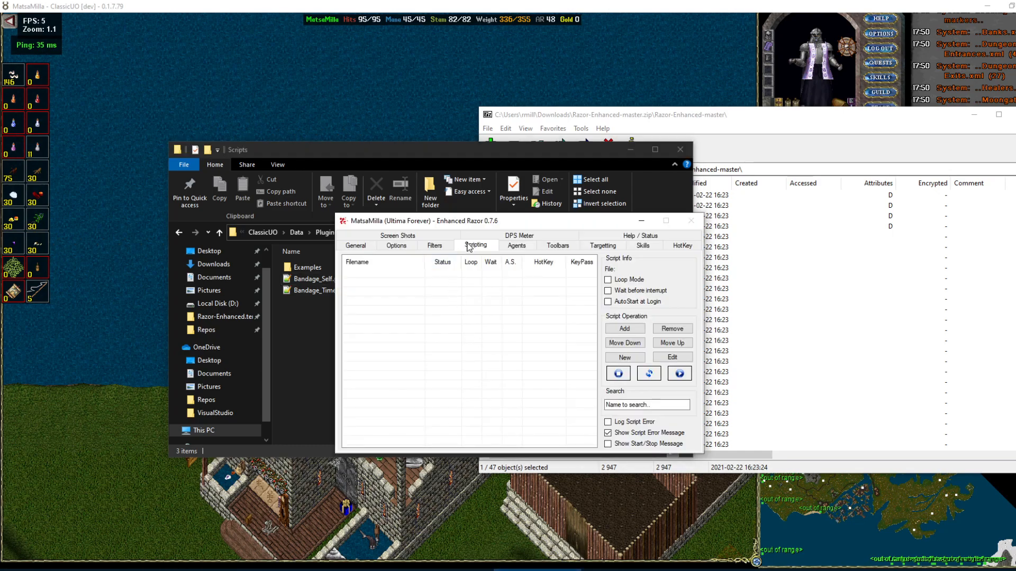
# Add Bandage_Self.py and Bandage_Timer.py to the Scripting list.
pyautogui.click(624, 328)
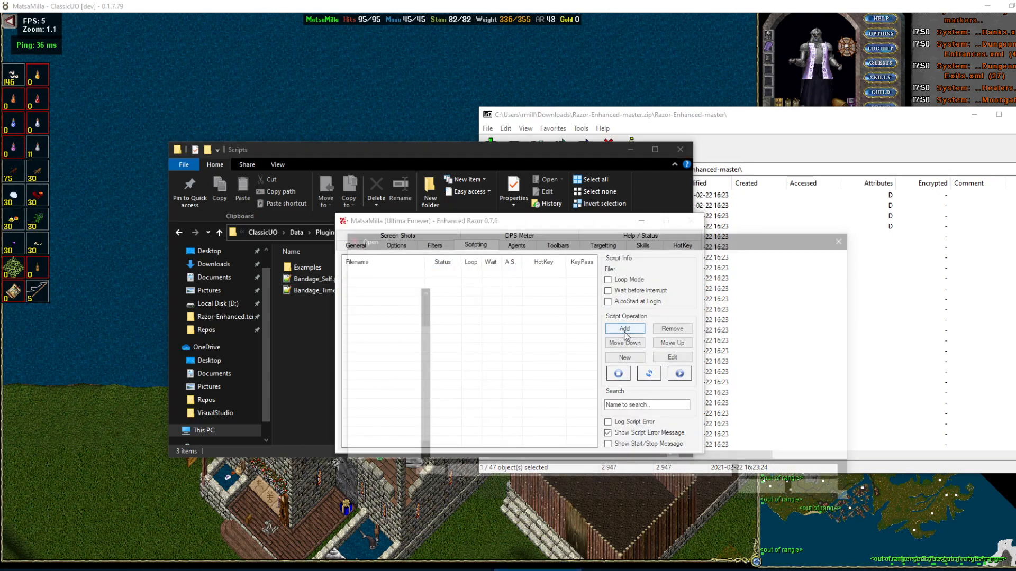
pyautogui.click(624, 328)
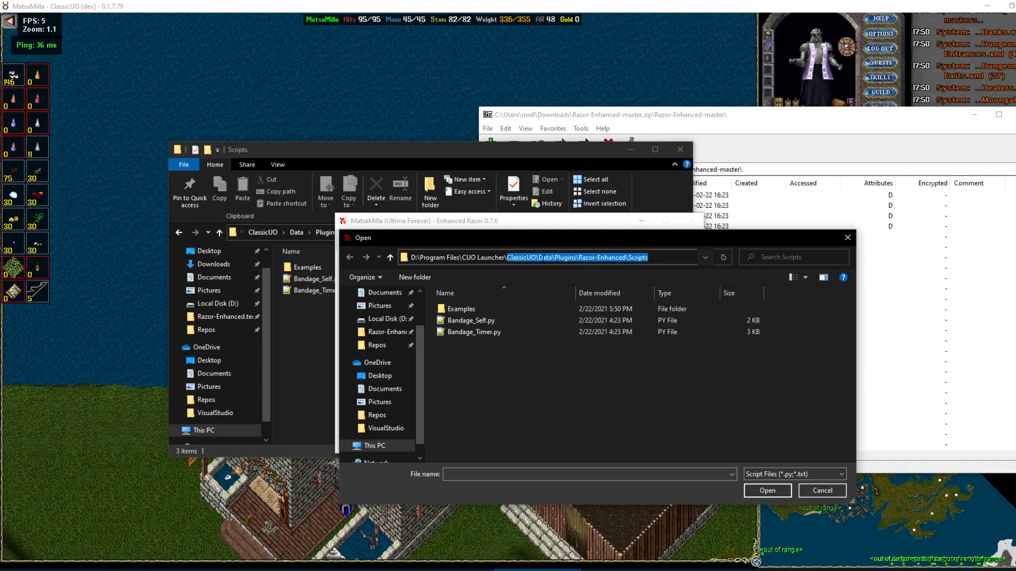
pyautogui.moveTo(543, 392)
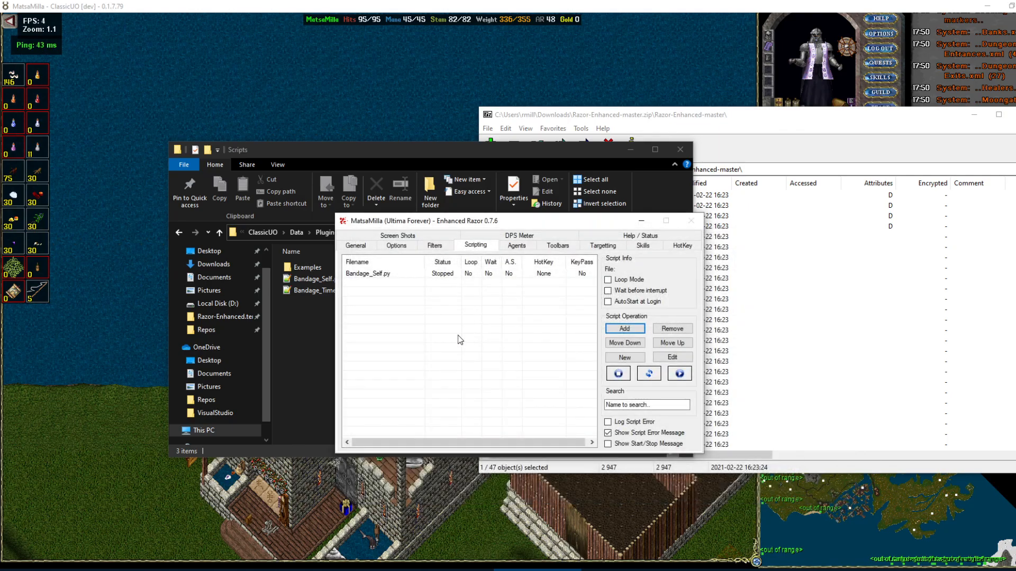
pyautogui.click(625, 328)
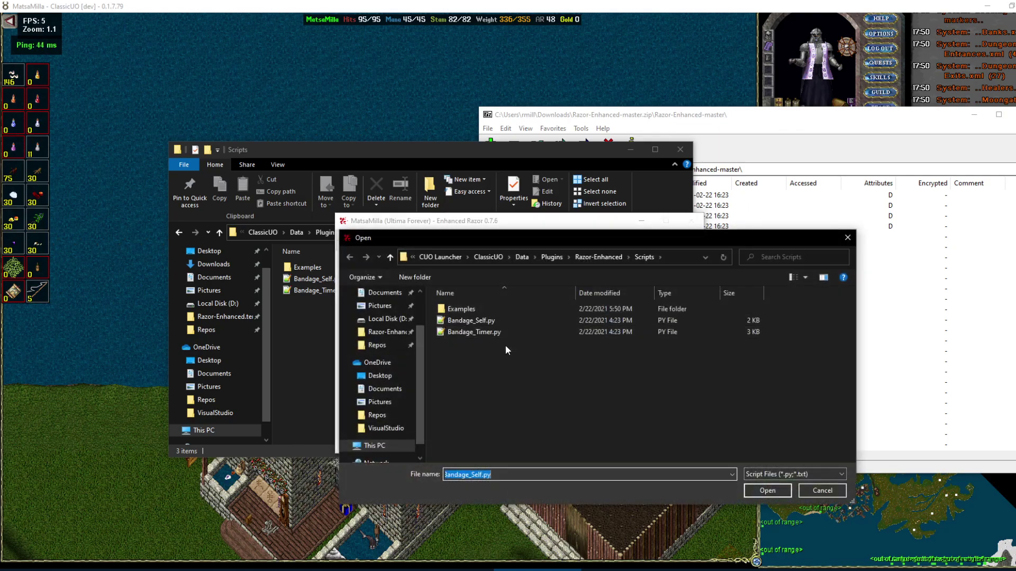
pyautogui.click(474, 331)
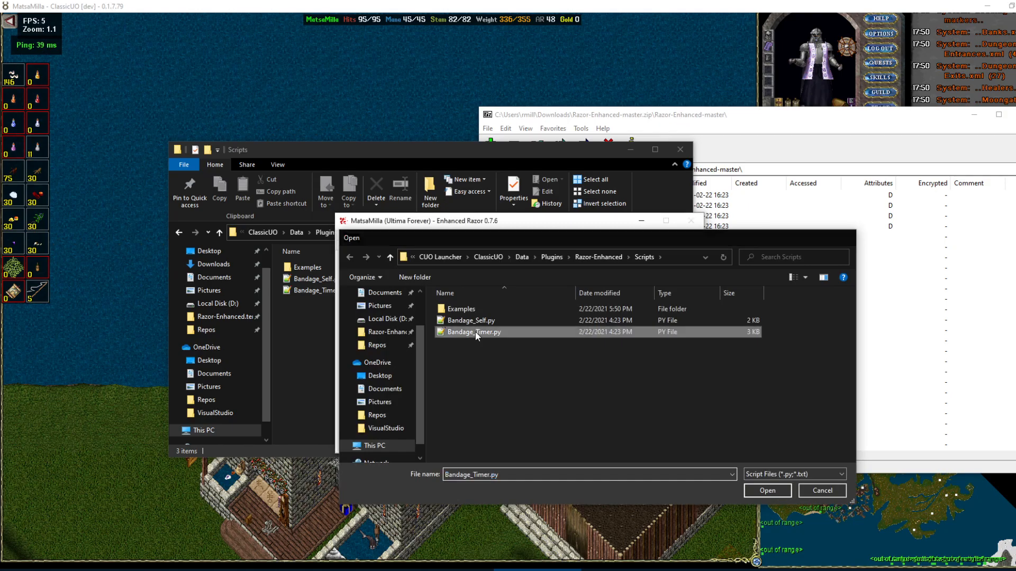
pyautogui.click(767, 491)
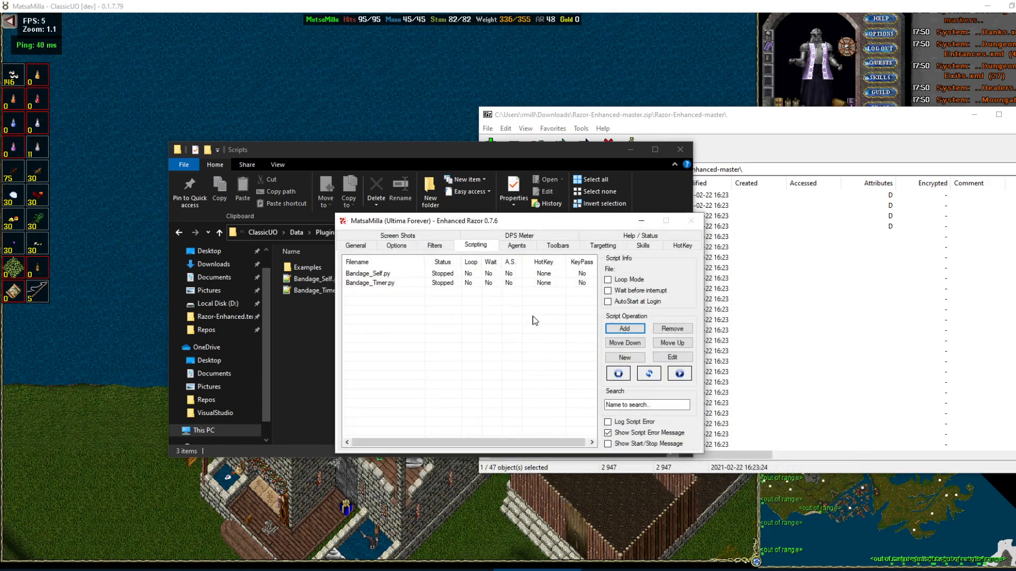
pyautogui.click(383, 273)
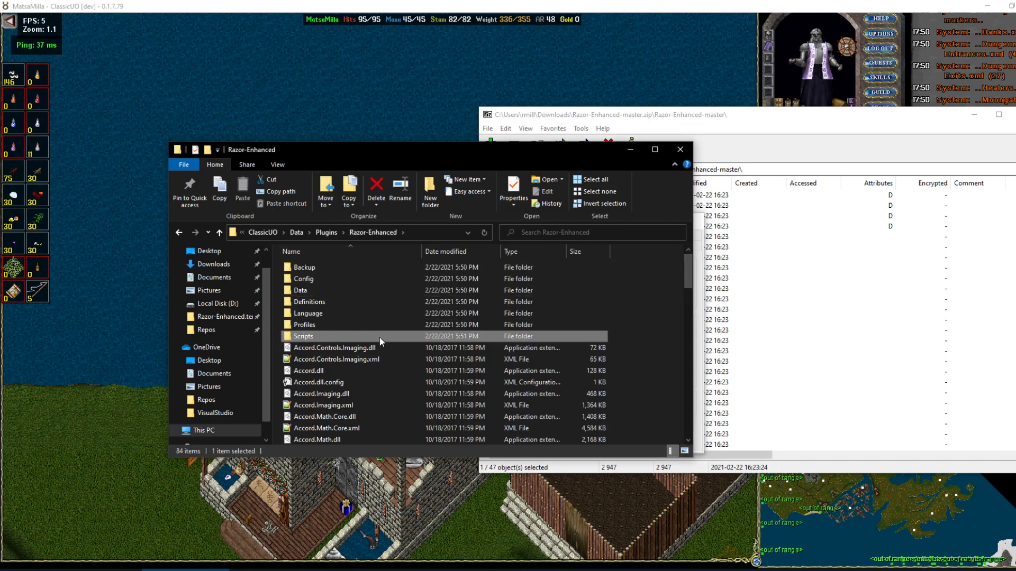
pyautogui.moveTo(625, 441)
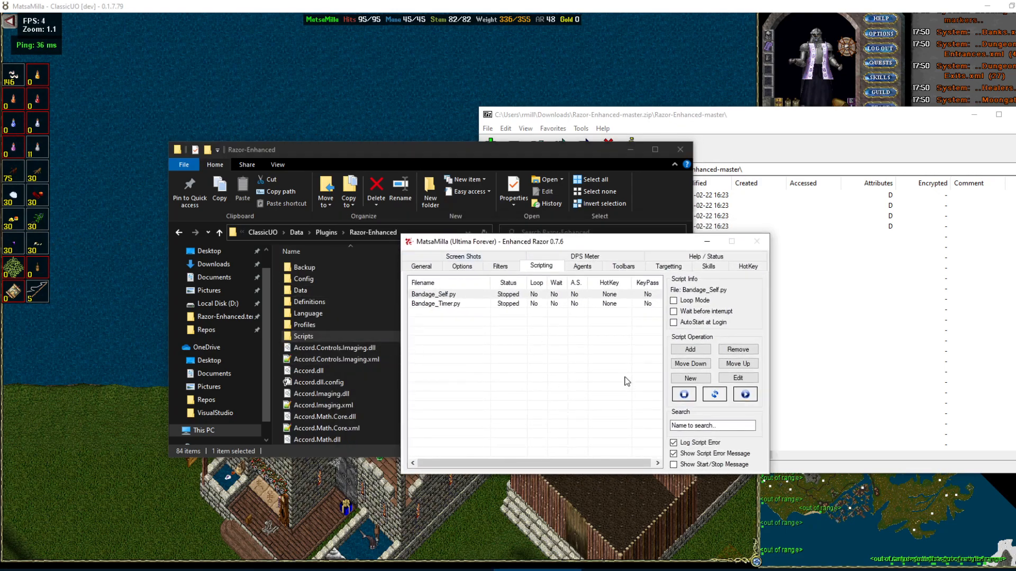
pyautogui.moveTo(496, 354)
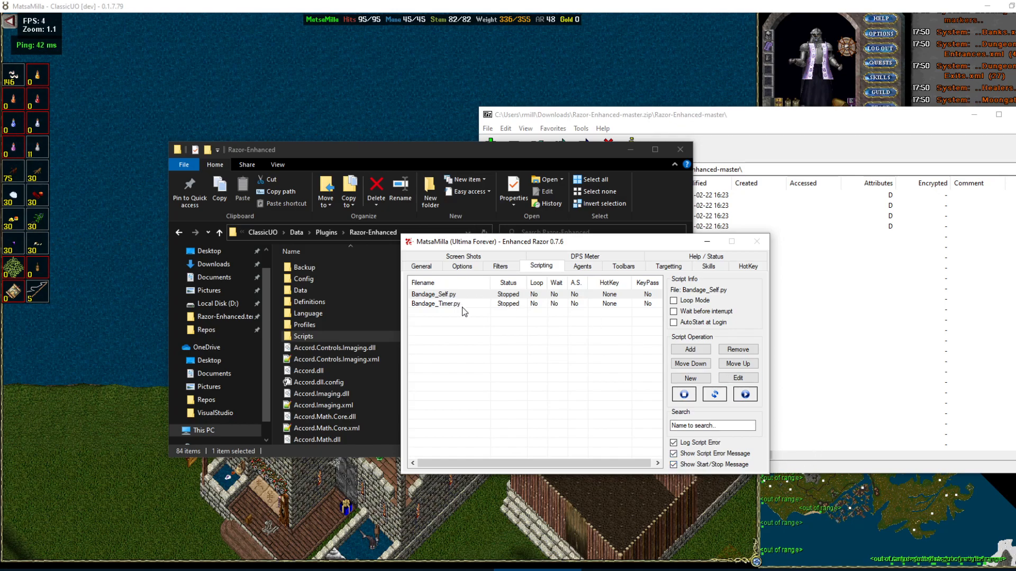
# Mark Bandage_Self.py and Bandage_Timer.py to AutoStart at Login.
pyautogui.click(443, 295)
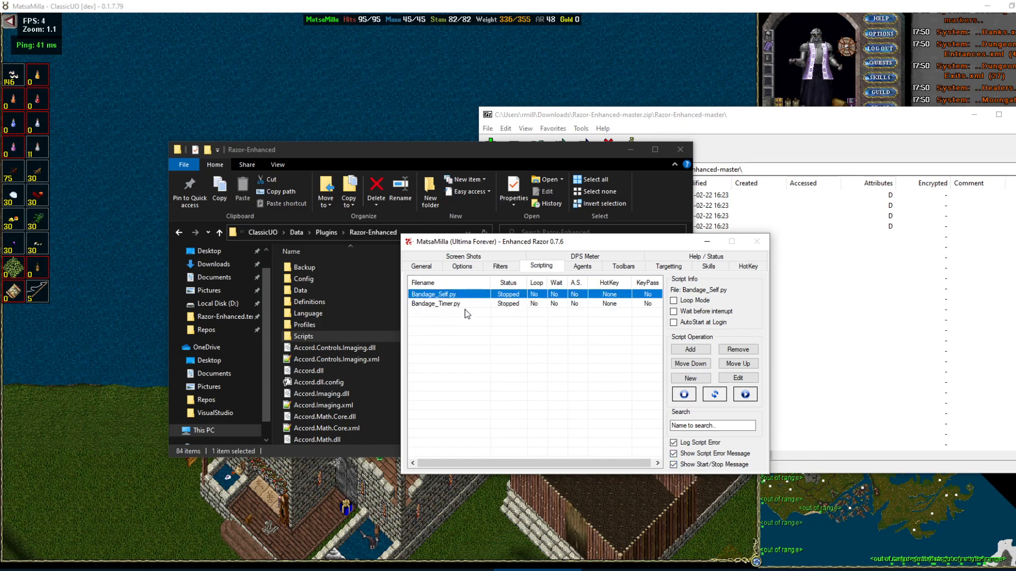
pyautogui.click(449, 303)
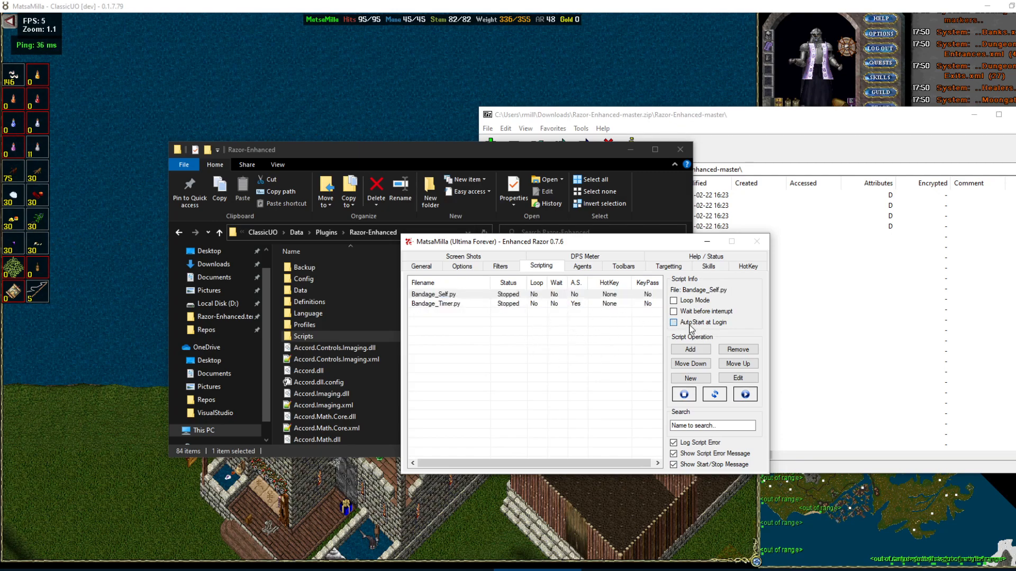
pyautogui.click(447, 304)
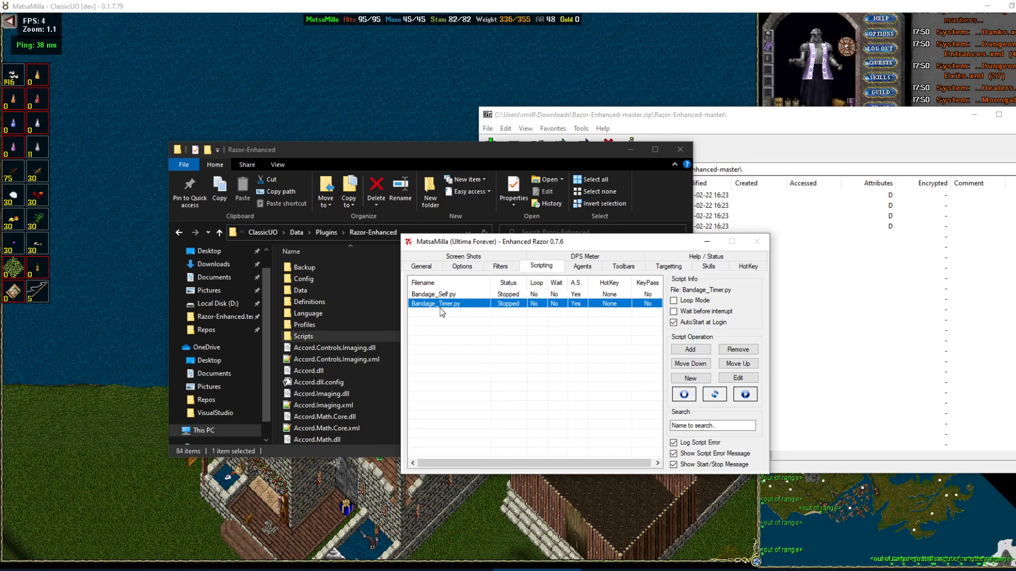
pyautogui.click(433, 294)
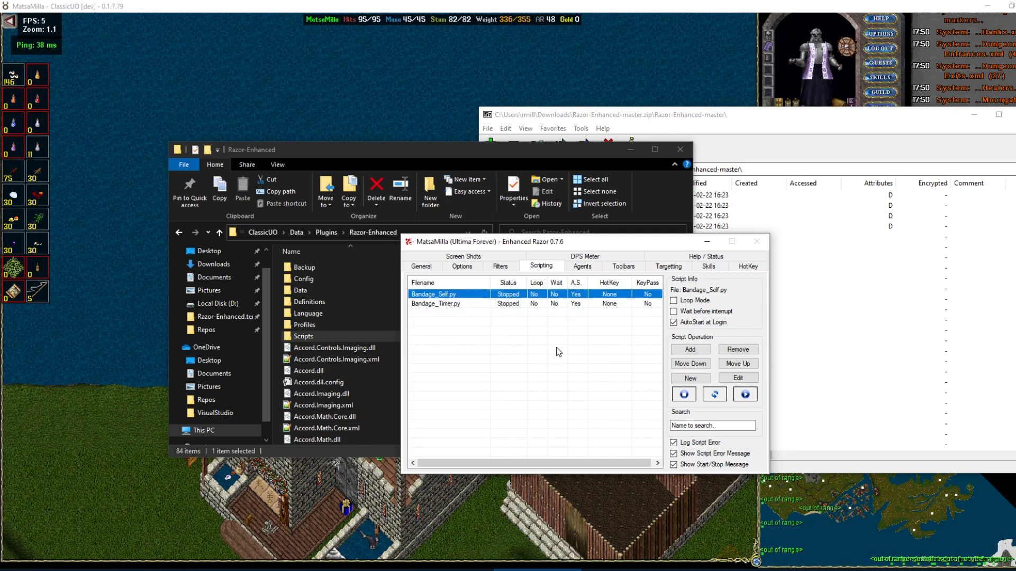
pyautogui.moveTo(532, 313)
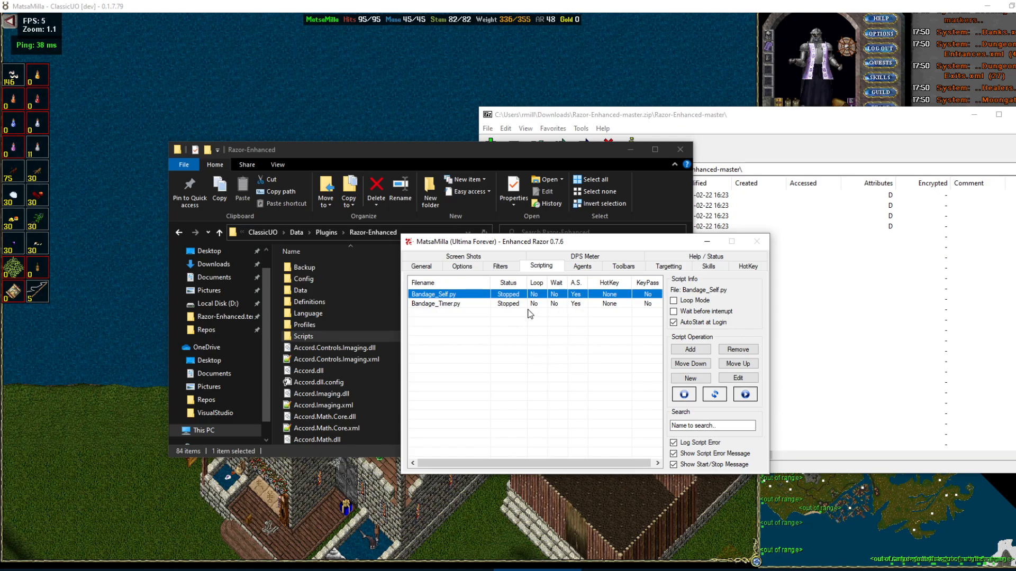
pyautogui.click(436, 303)
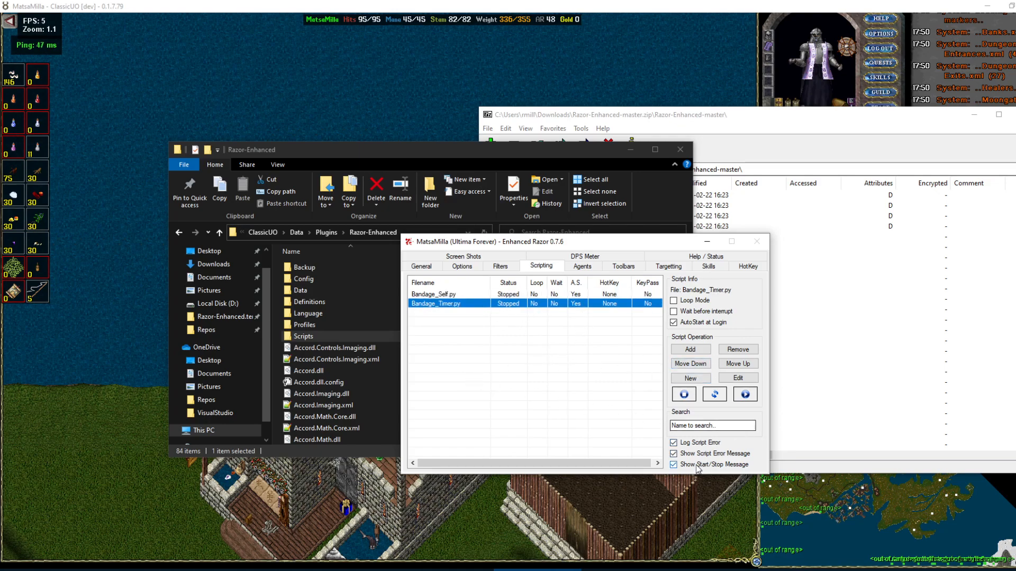
# Start both bandage scripts running with Play.
pyautogui.click(745, 393)
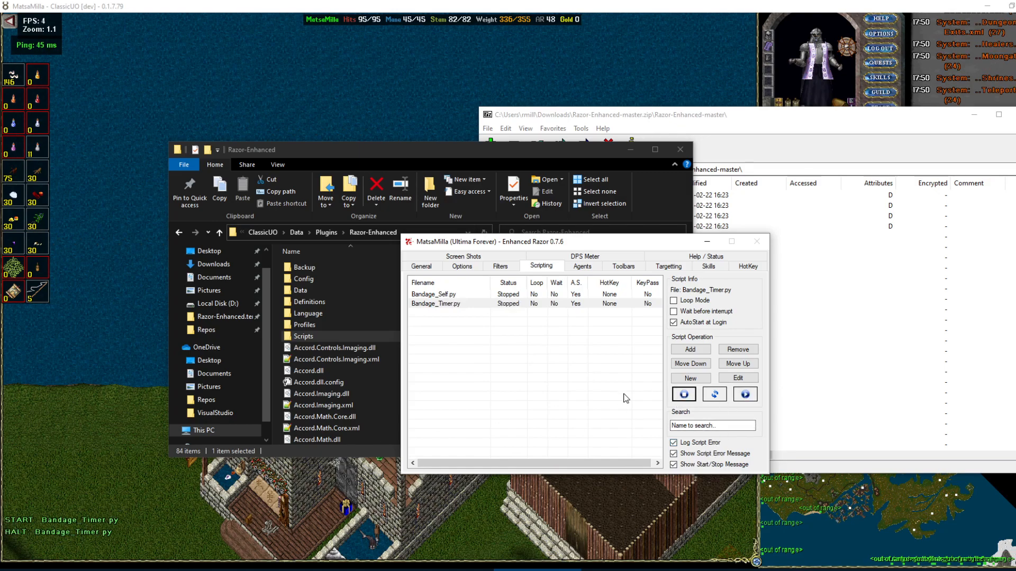
pyautogui.click(745, 394)
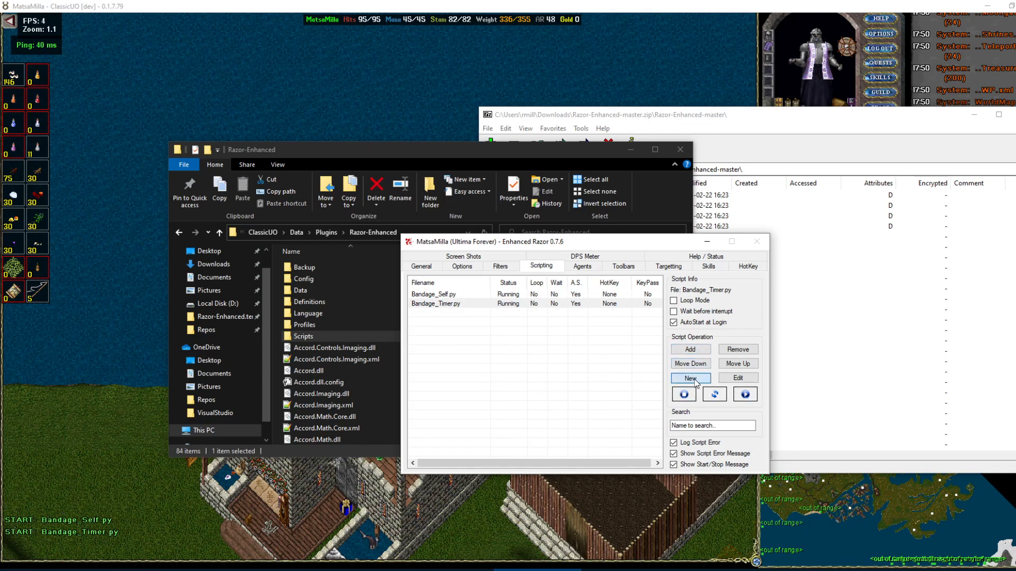
# Start a new script and copy the raw Bandage_Vet Pets.py code from GitHub.
pyautogui.click(690, 378)
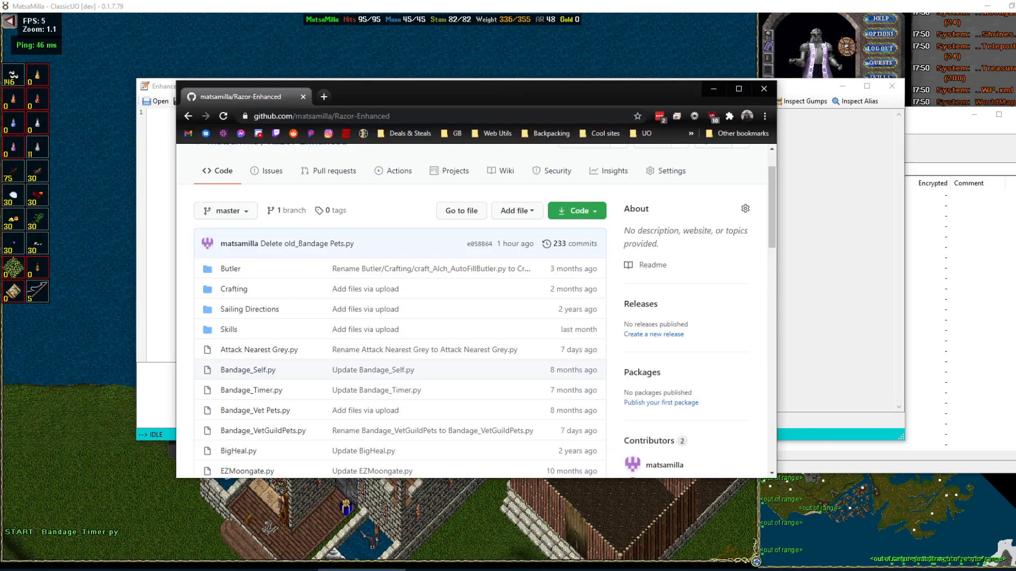
pyautogui.moveTo(257, 414)
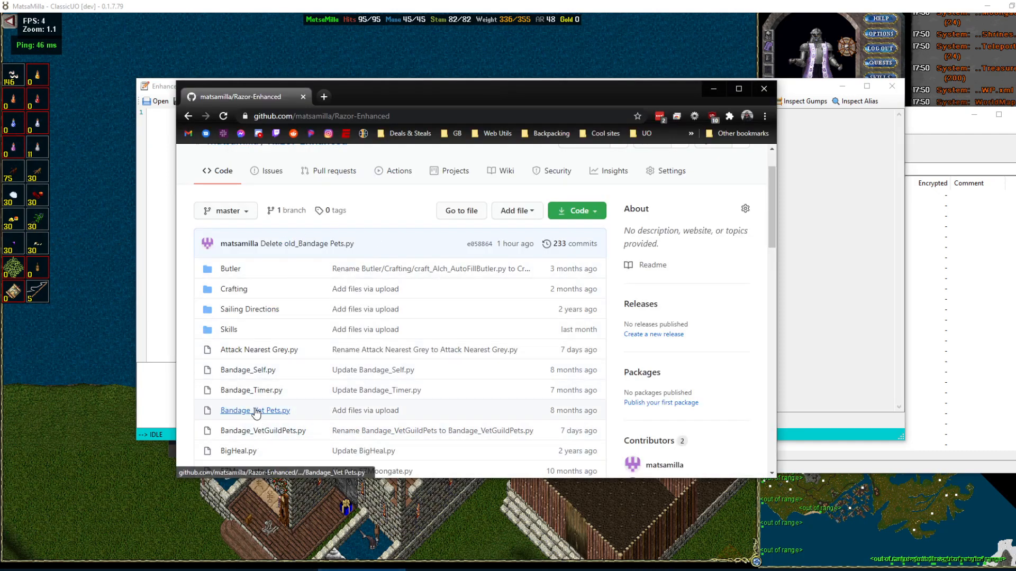
pyautogui.click(255, 411)
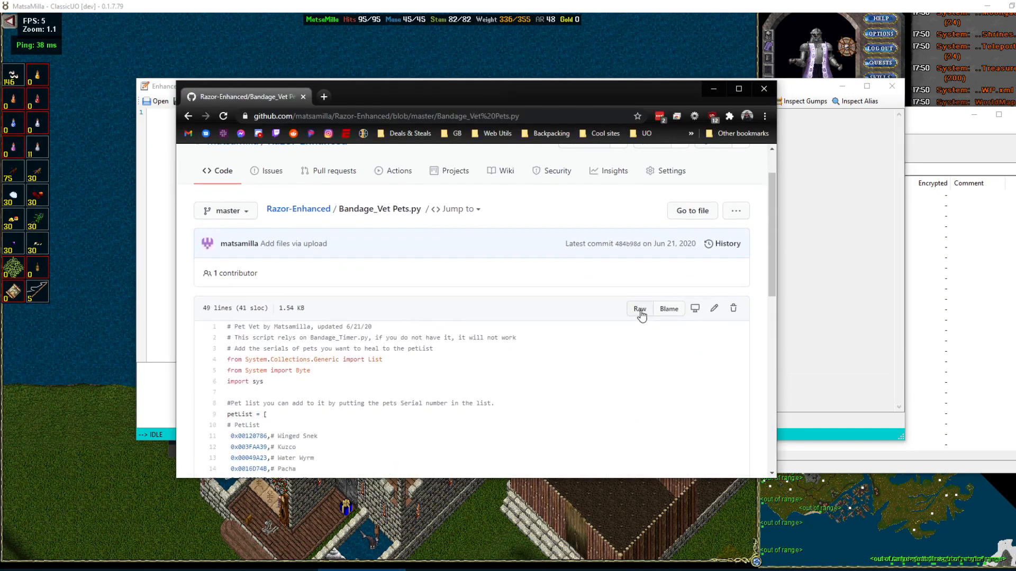
pyautogui.click(639, 309)
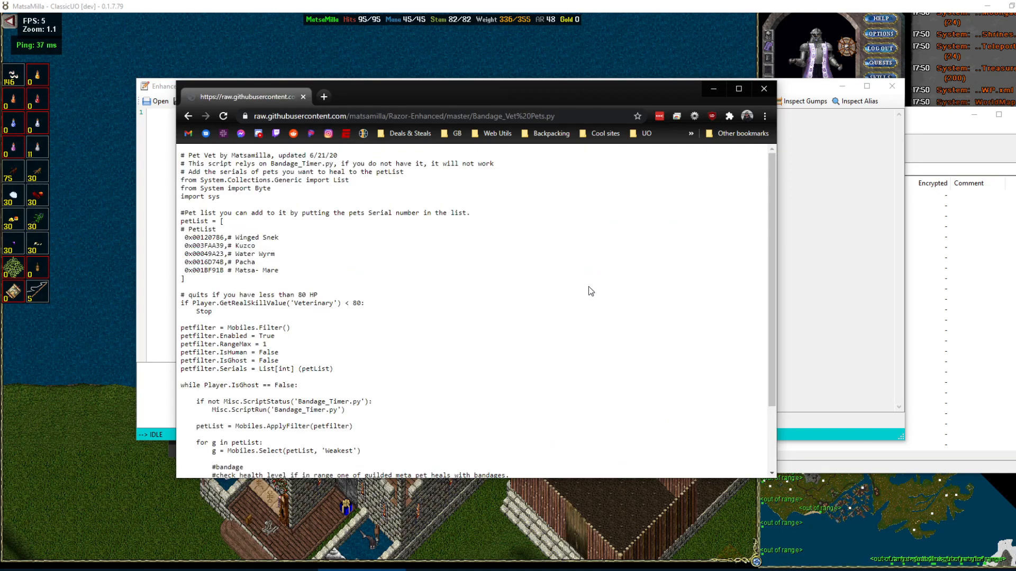
pyautogui.press('ctrl+a')
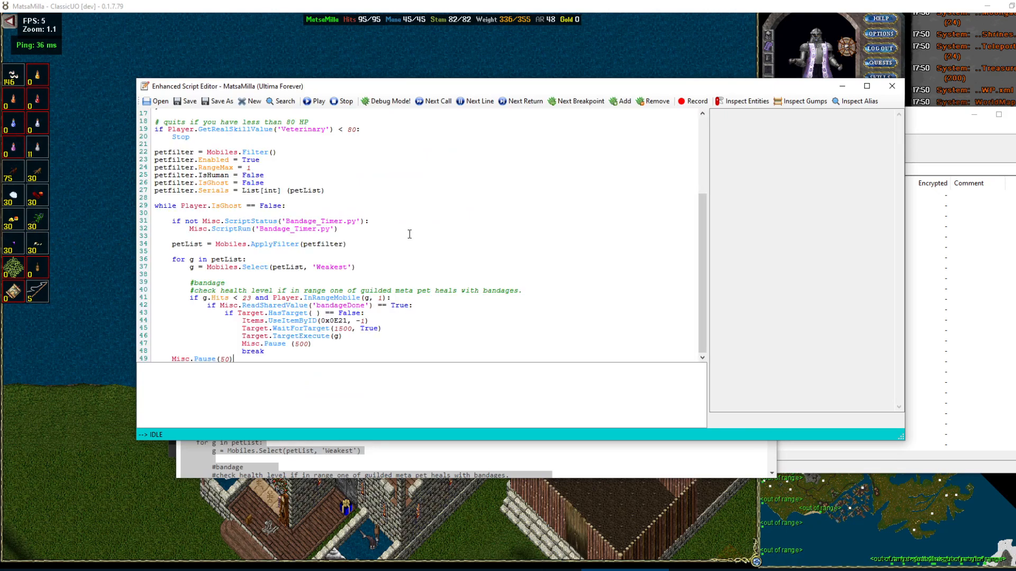
# Save the pasted code as Bandage_Vet Pets.py in the Scripts folder.
pyautogui.click(218, 102)
pyautogui.write('Bandage_Vet Pets.py')
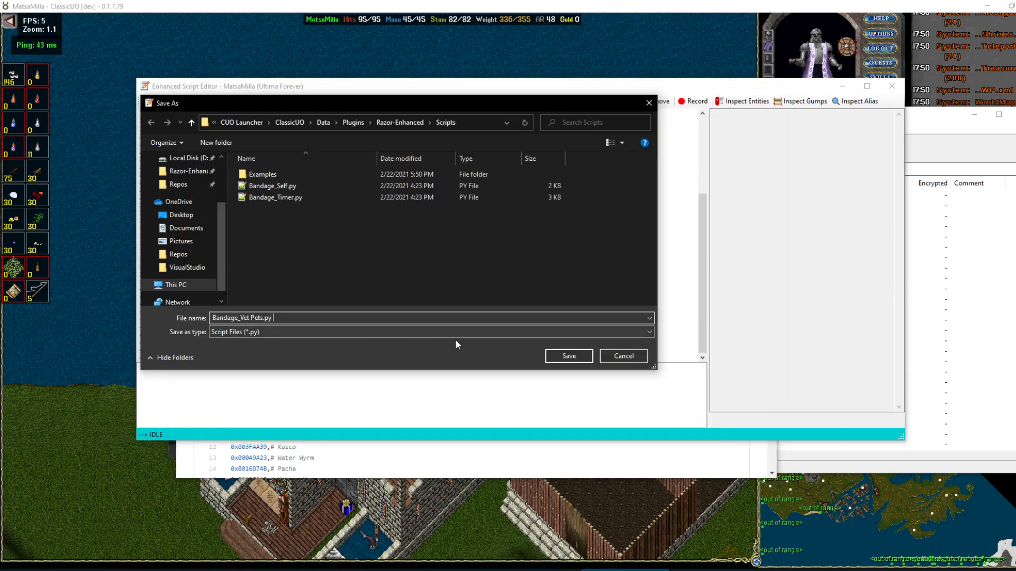
pyautogui.moveTo(362, 158)
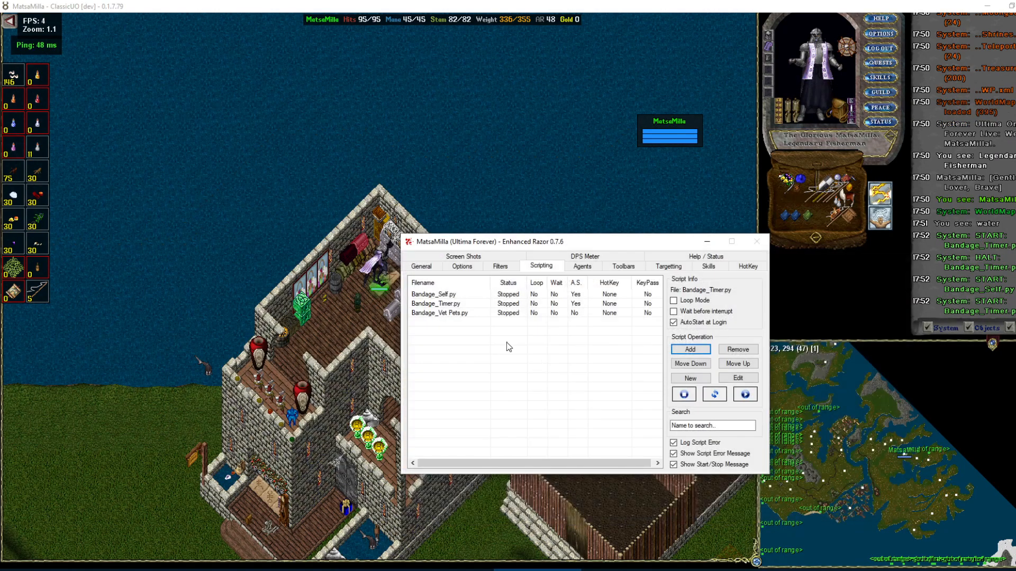
# Select the Bandage_Vet Pets.py row in the script list.
pyautogui.click(450, 312)
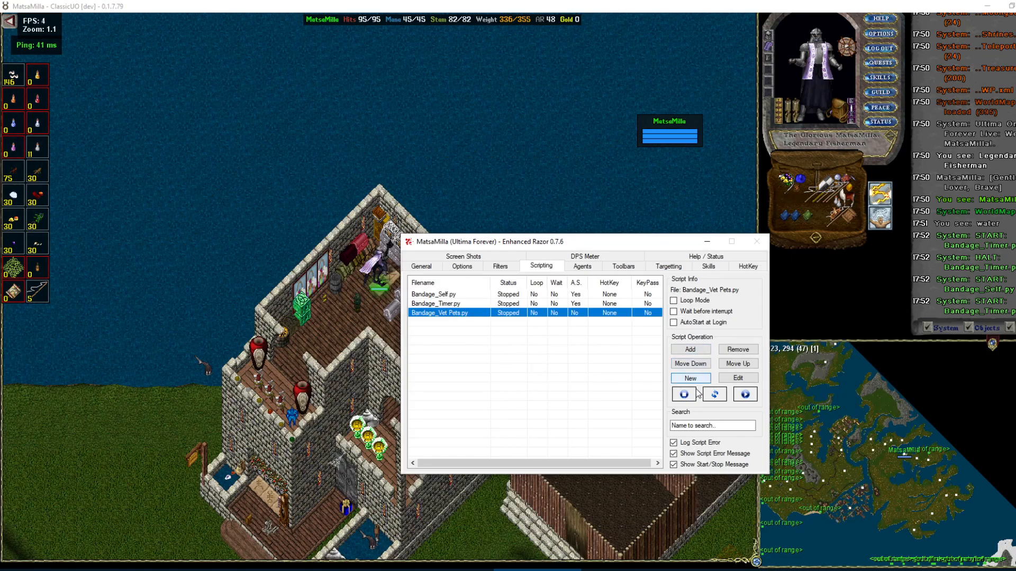
pyautogui.moveTo(513, 412)
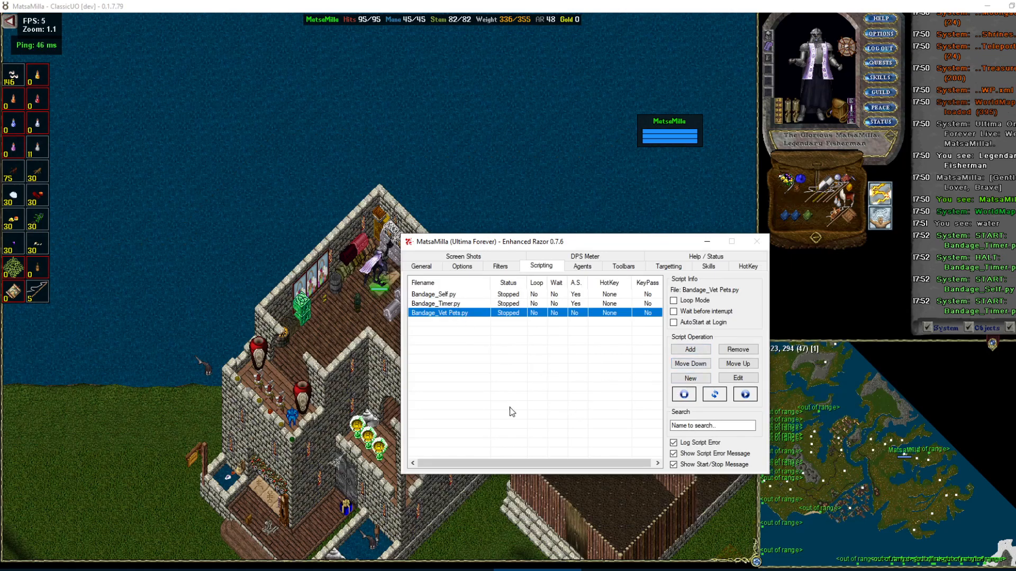
# Record a walk-south-and-use-item macro in a new script, then discard it without saving.
pyautogui.click(738, 378)
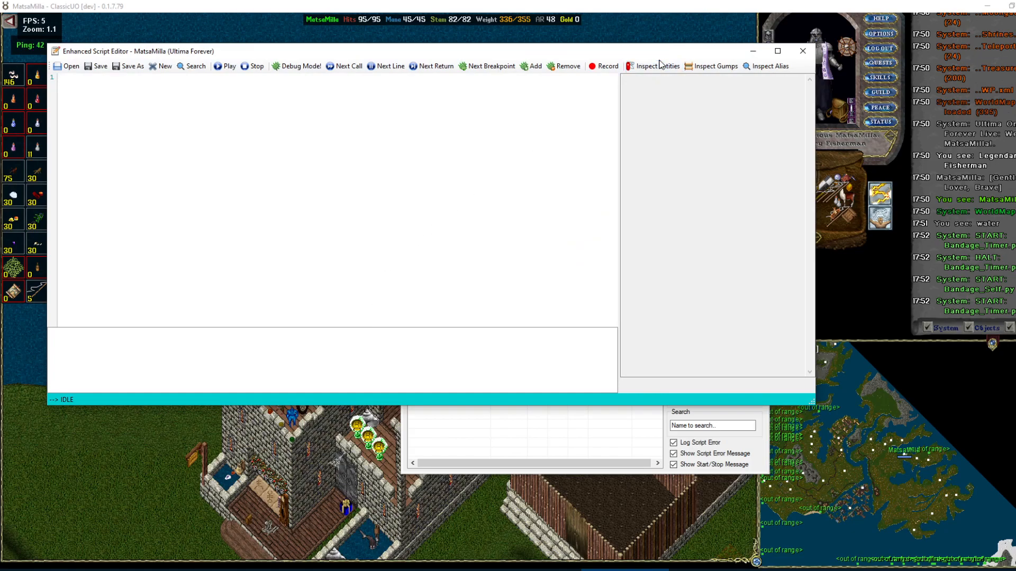
pyautogui.click(802, 50)
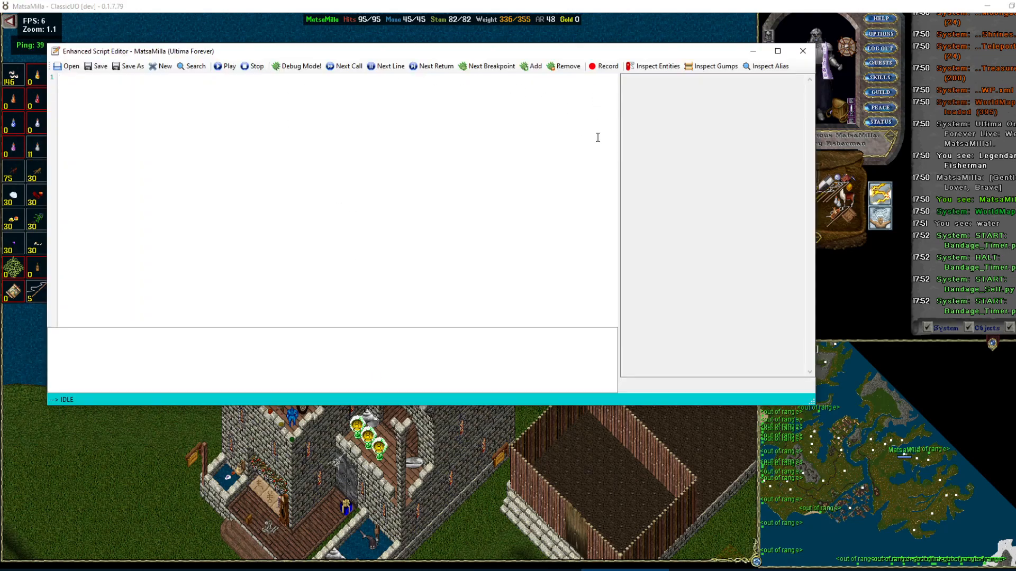
pyautogui.click(602, 66)
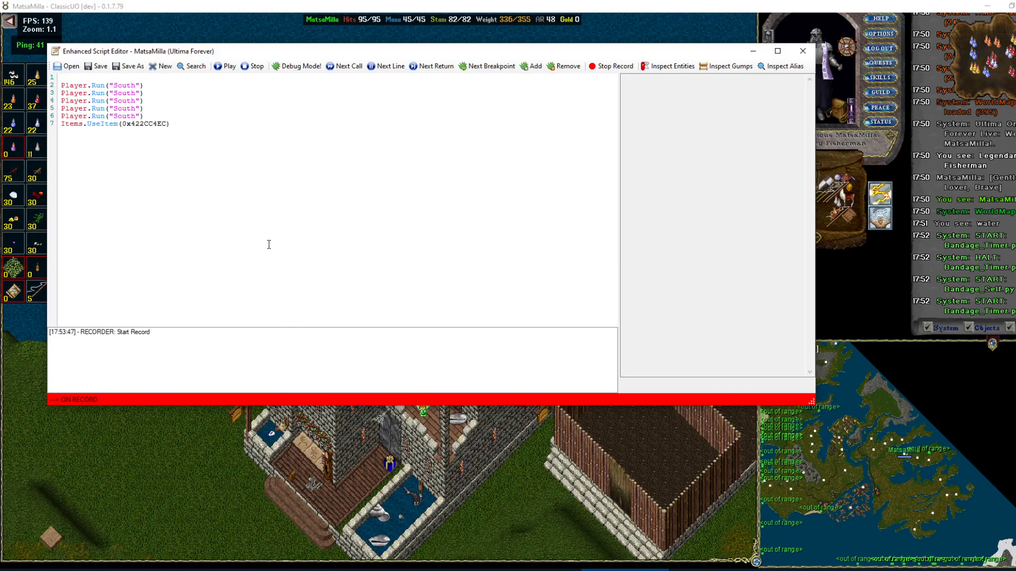
pyautogui.click(611, 65)
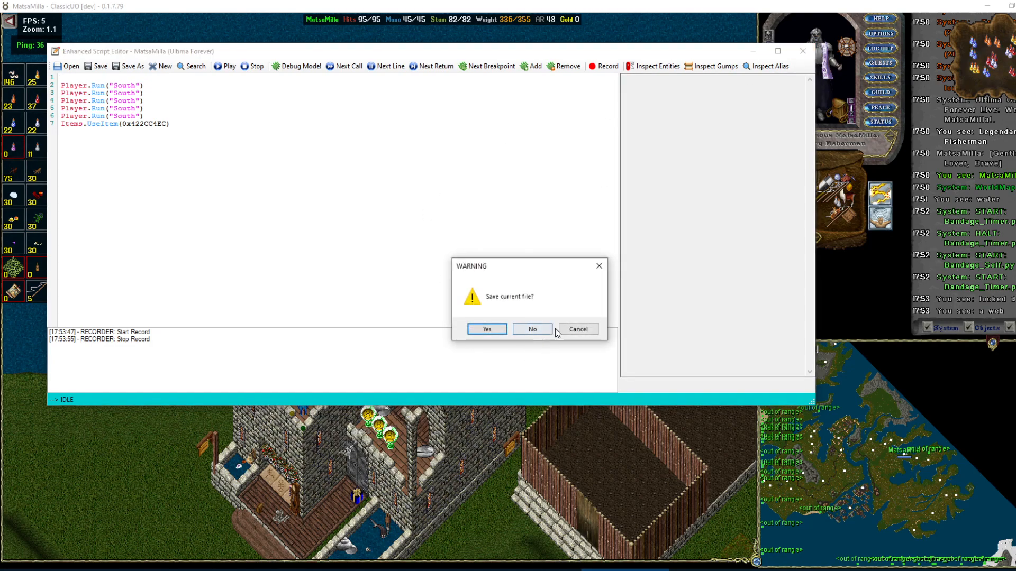
pyautogui.click(532, 329)
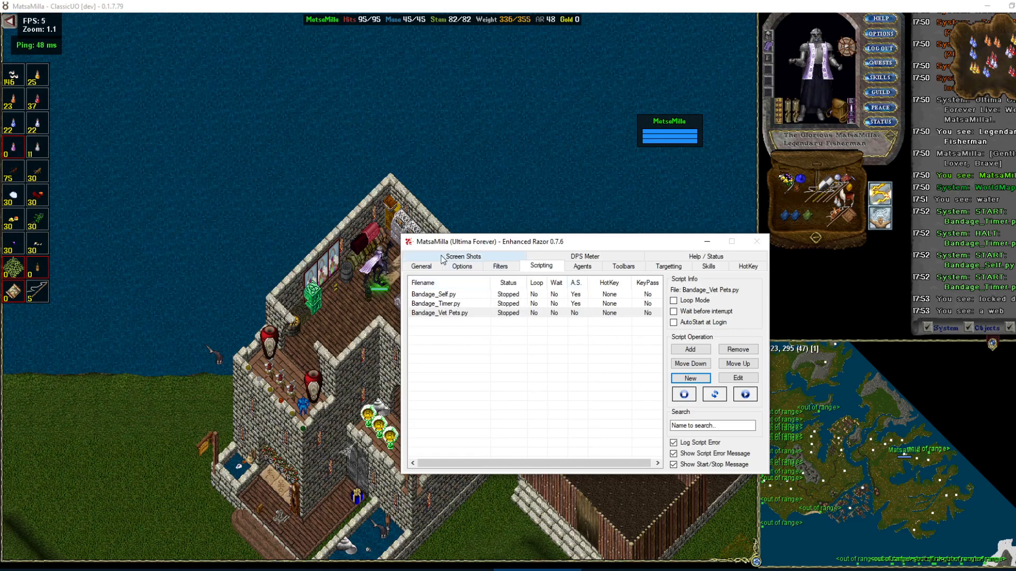
# Filter light levels on General, then enable war-mode dismount blocking and repeated-message filtering on Options.
pyautogui.click(421, 267)
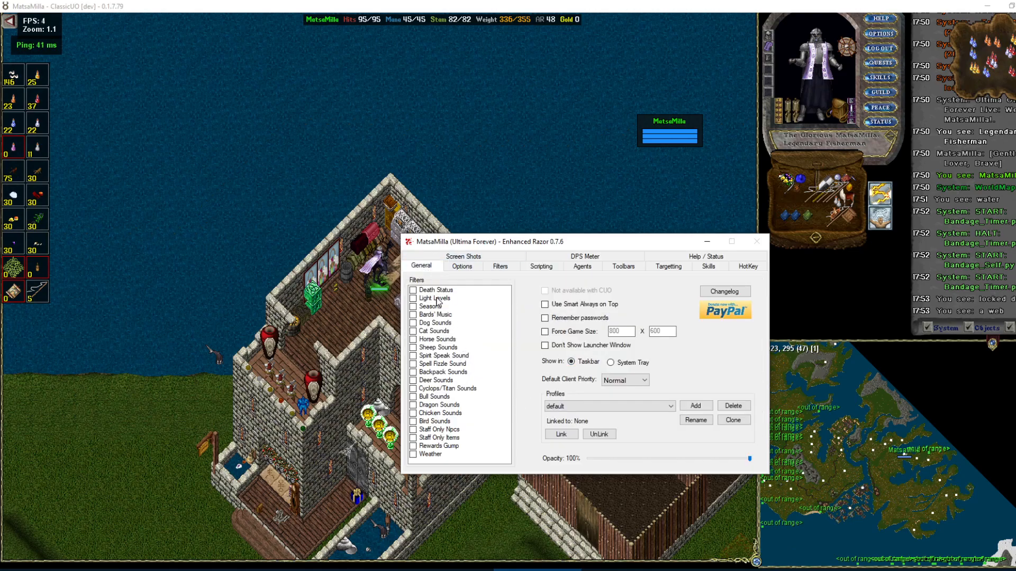
pyautogui.click(412, 298)
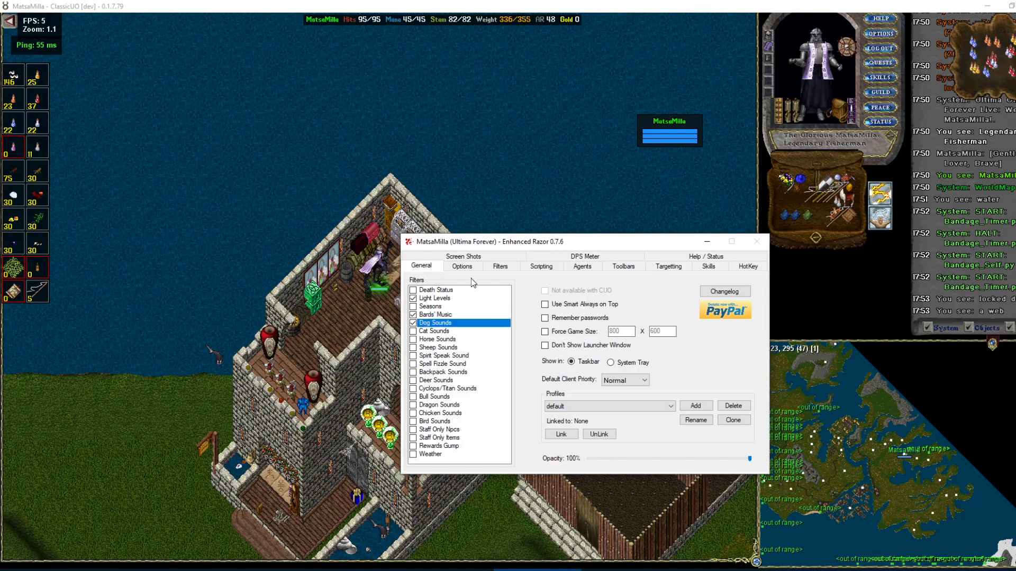
pyautogui.click(461, 267)
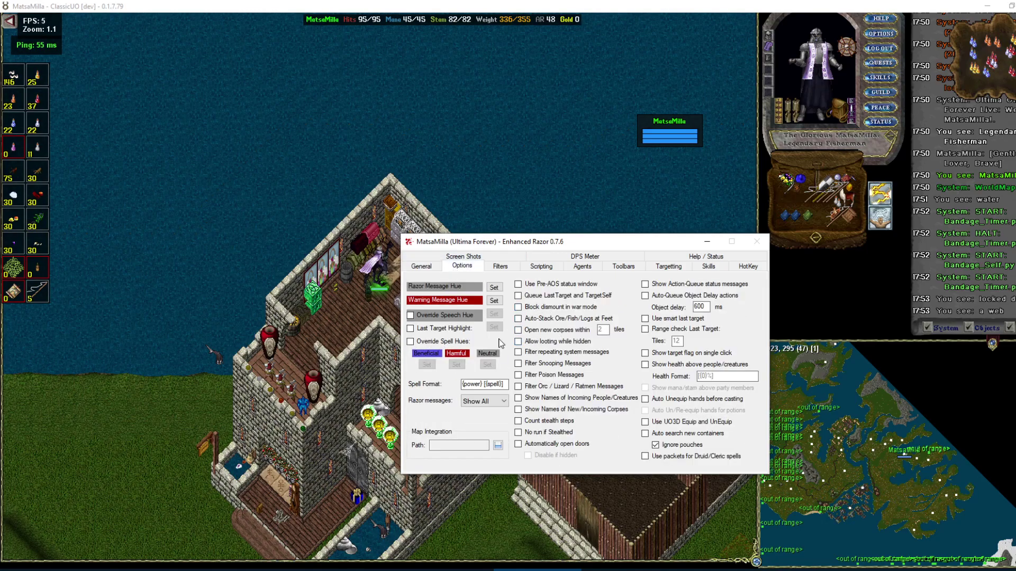
pyautogui.click(518, 307)
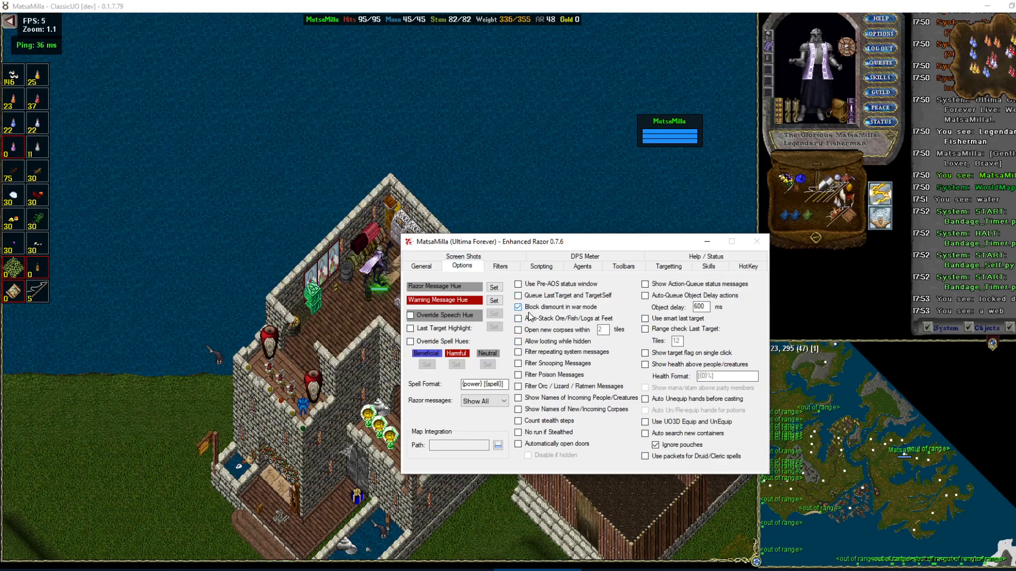
pyautogui.click(518, 364)
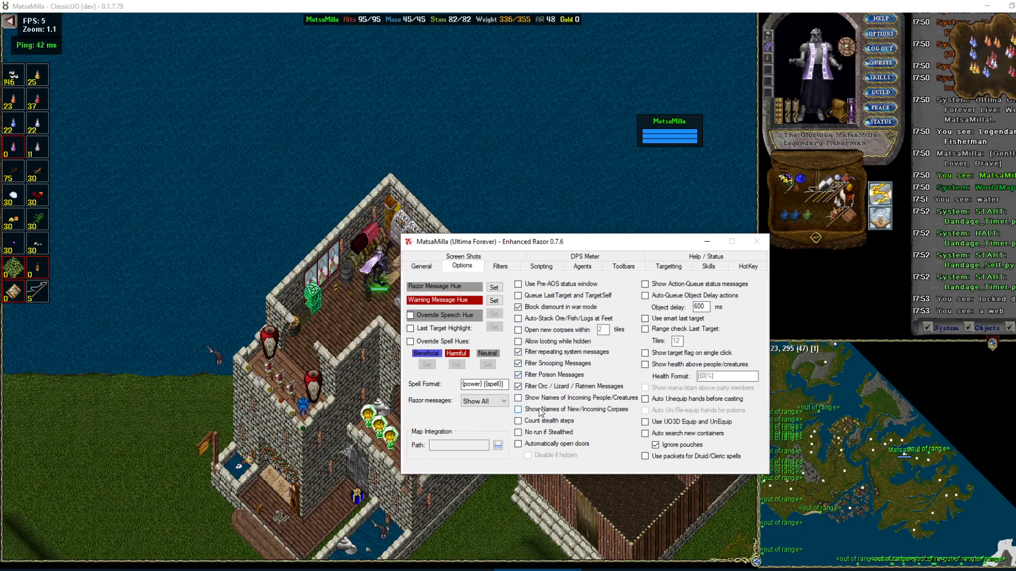
# Enable incoming name display for people and corpses, smart last target and its range check.
pyautogui.click(519, 398)
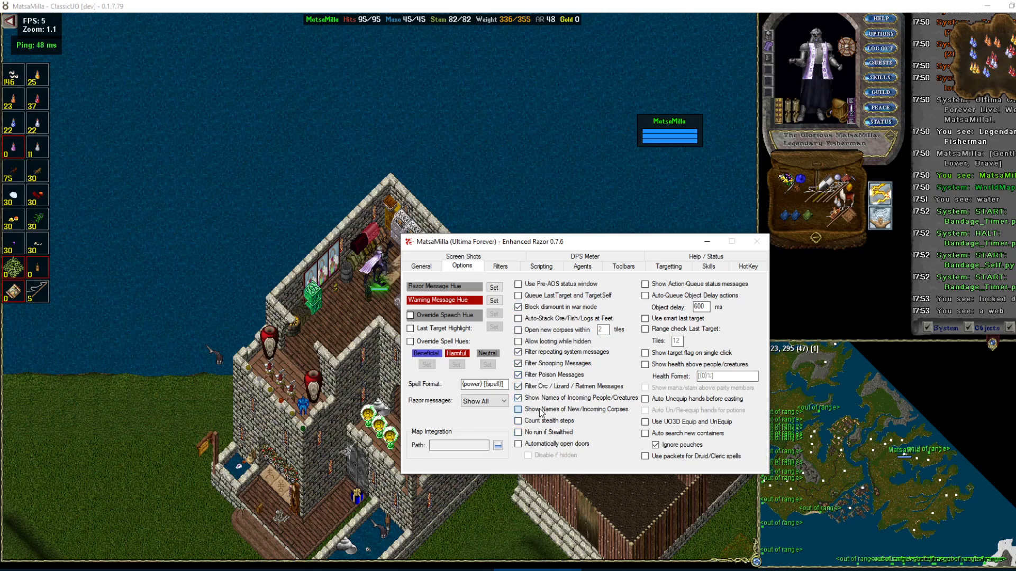
pyautogui.click(519, 408)
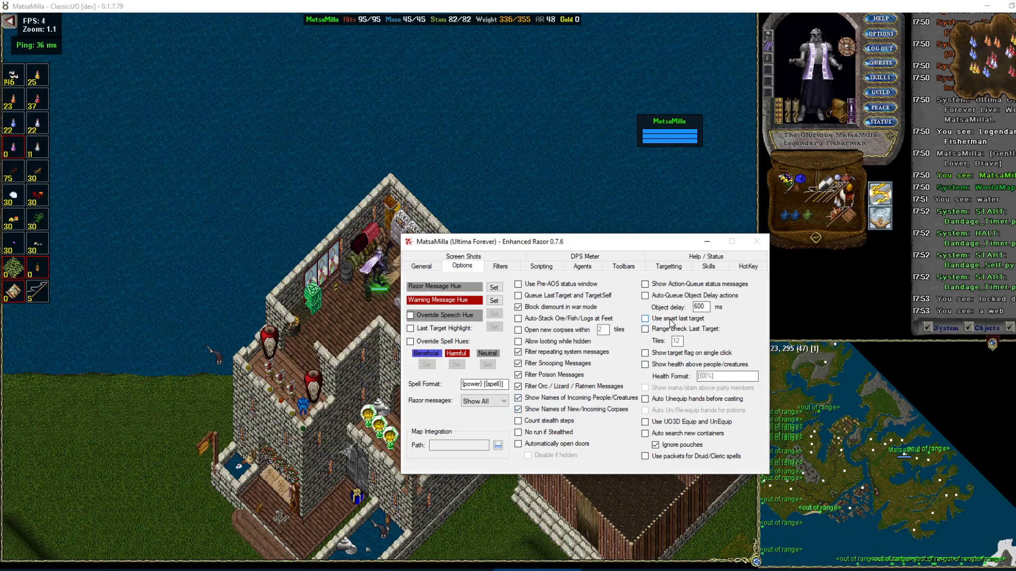
pyautogui.click(646, 318)
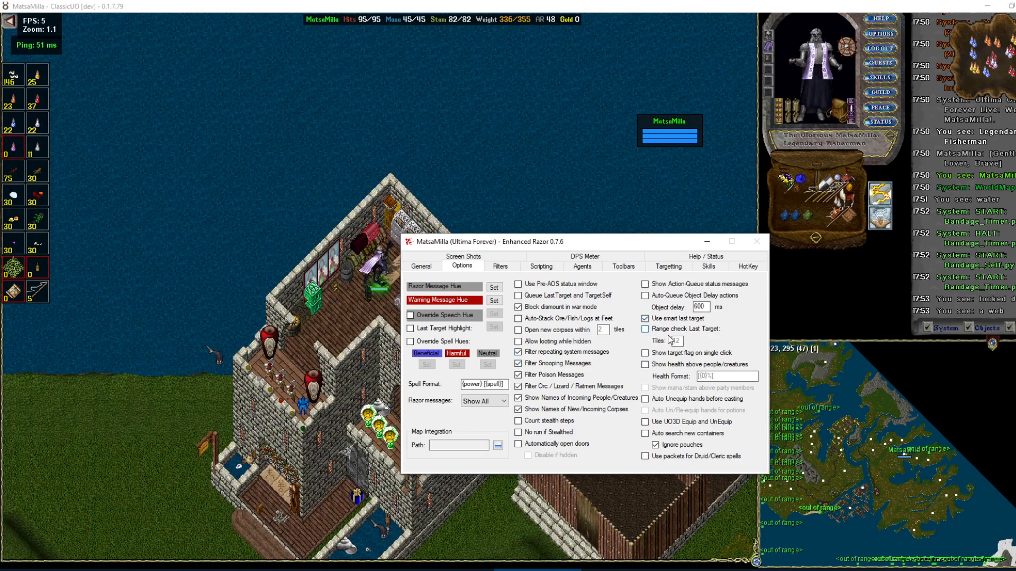
pyautogui.click(644, 329)
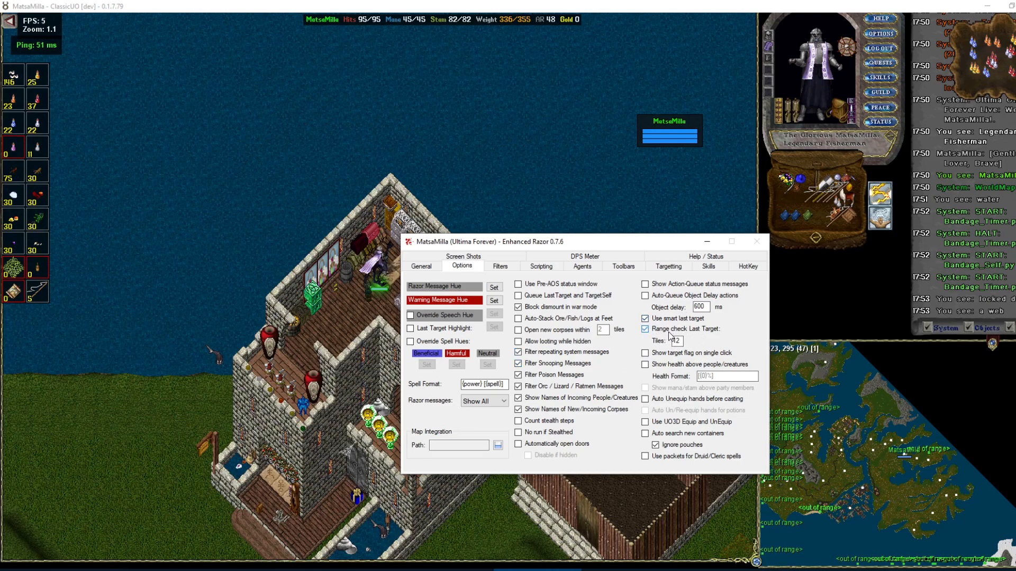
pyautogui.click(500, 266)
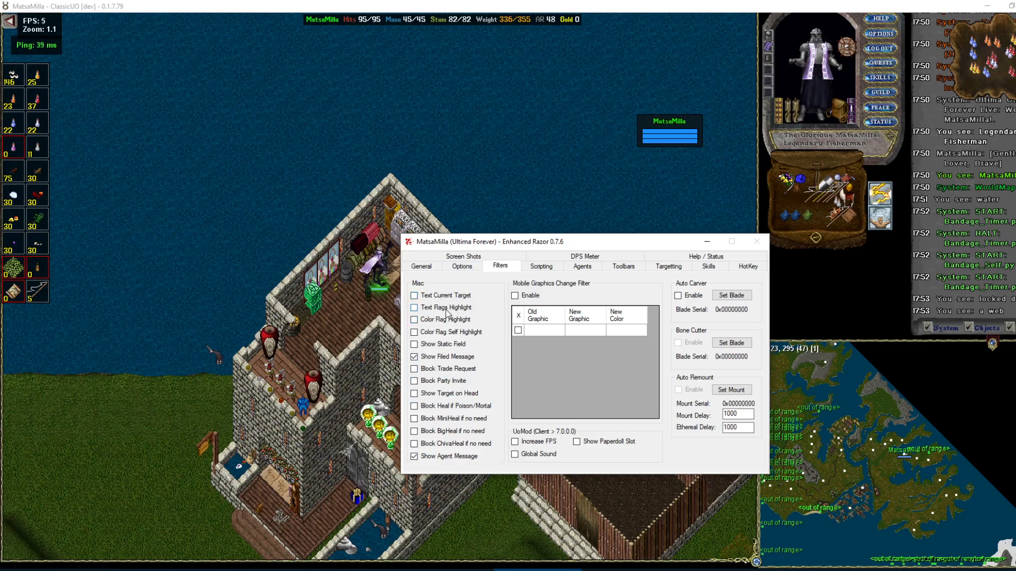
# Enable Text Current Target and Show Target on Head, then move to the Autoloot agent page.
pyautogui.click(414, 295)
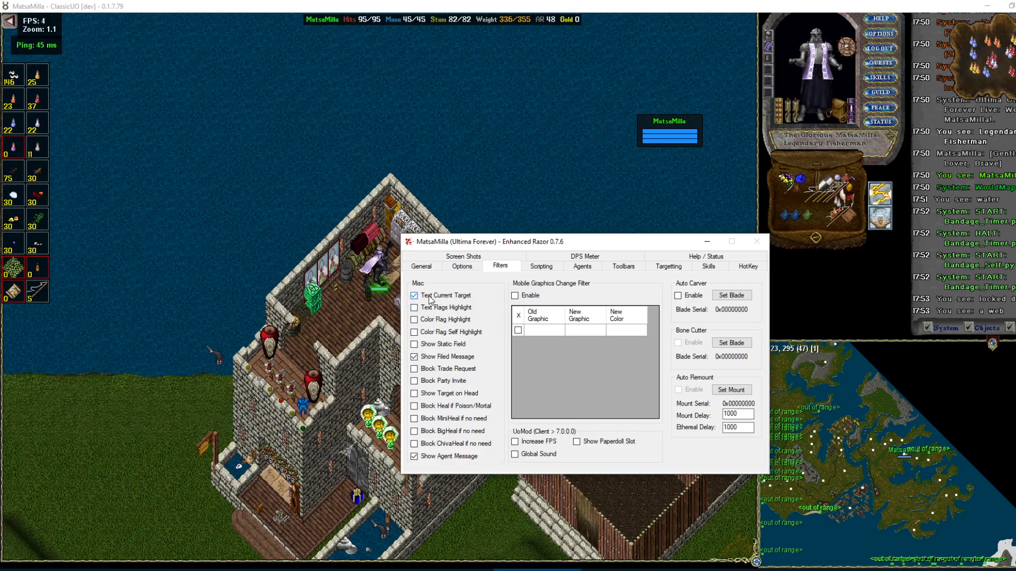
pyautogui.moveTo(421, 398)
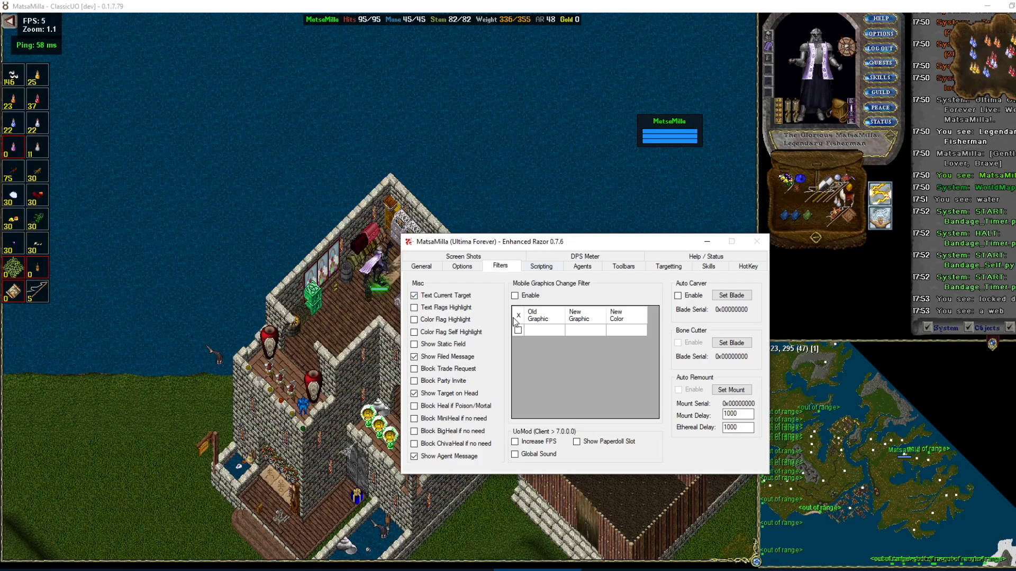
pyautogui.click(582, 267)
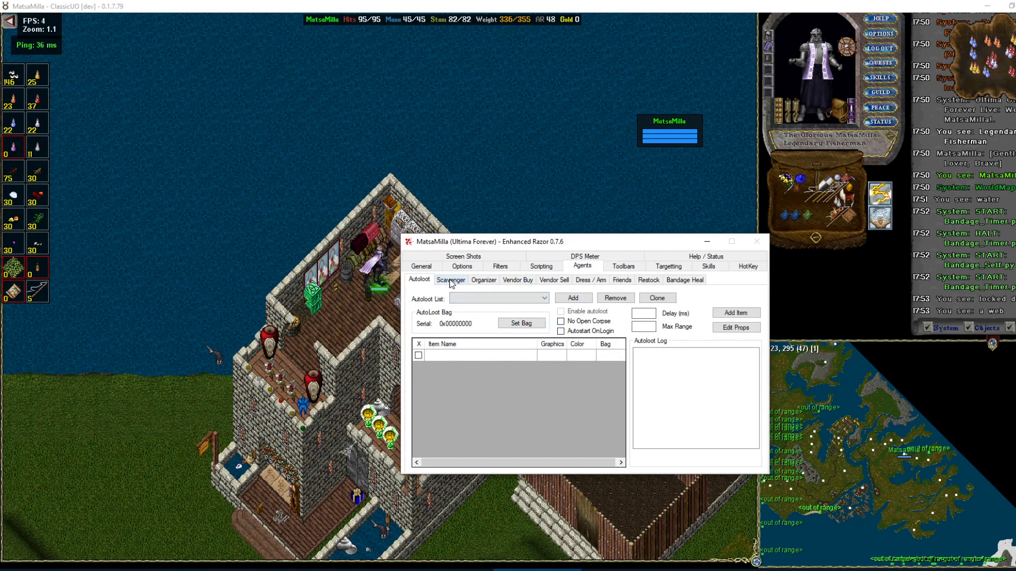
# Create scavenger list 'scav' with the kite shield, delay 600, and enable the scavenger.
pyautogui.click(451, 280)
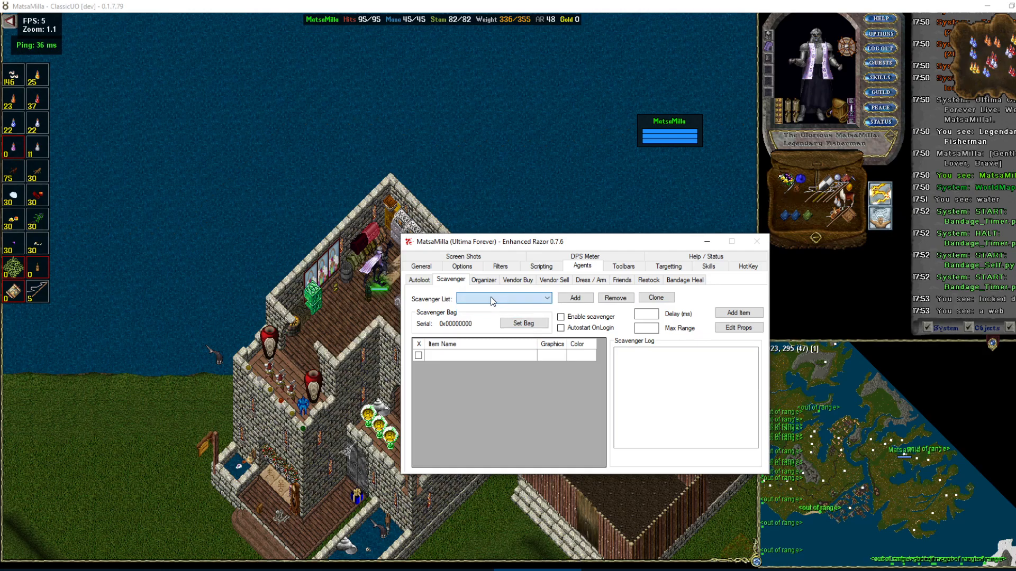
pyautogui.click(576, 298)
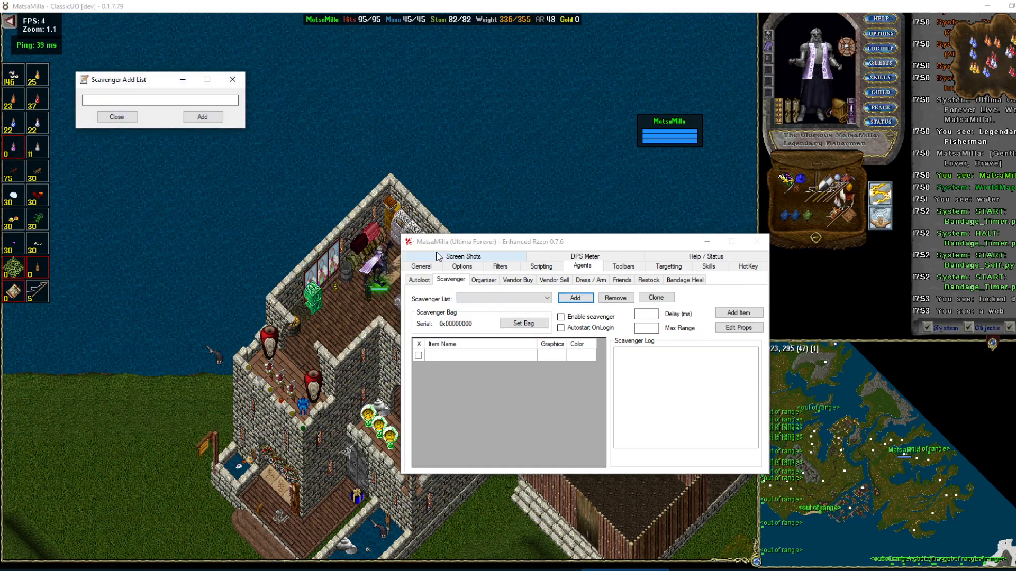
pyautogui.write('scav')
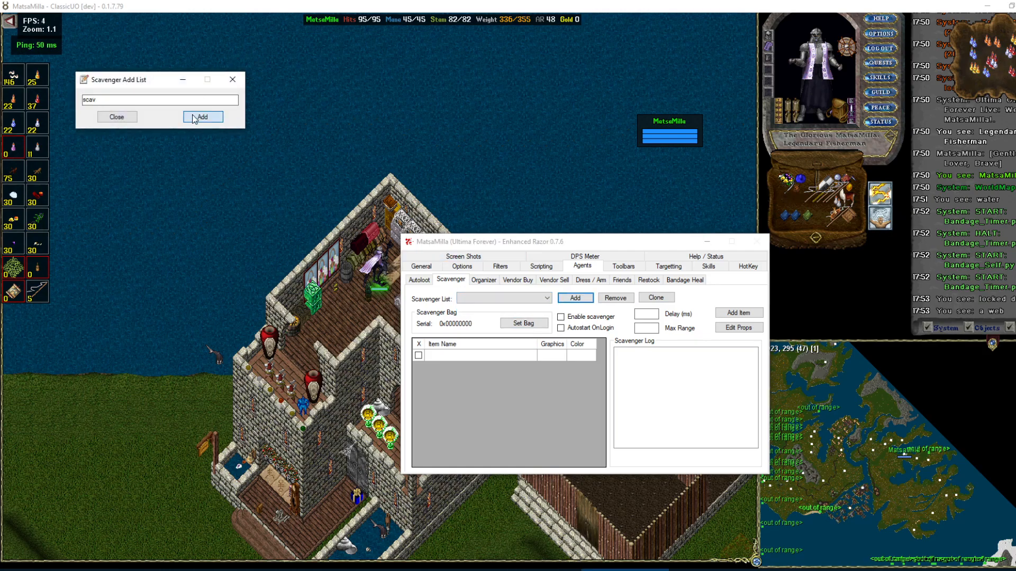
pyautogui.click(202, 116)
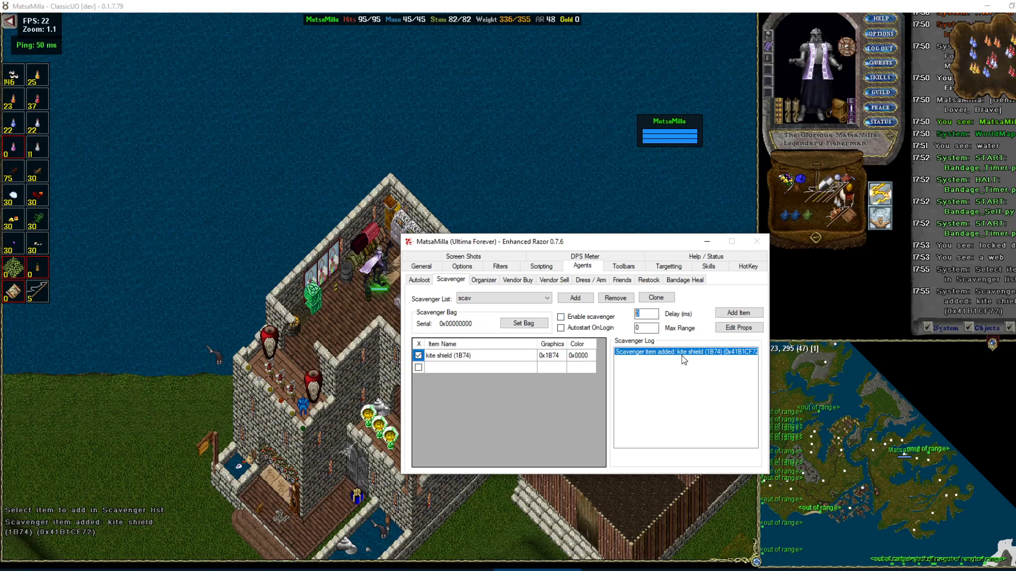
pyautogui.write('600')
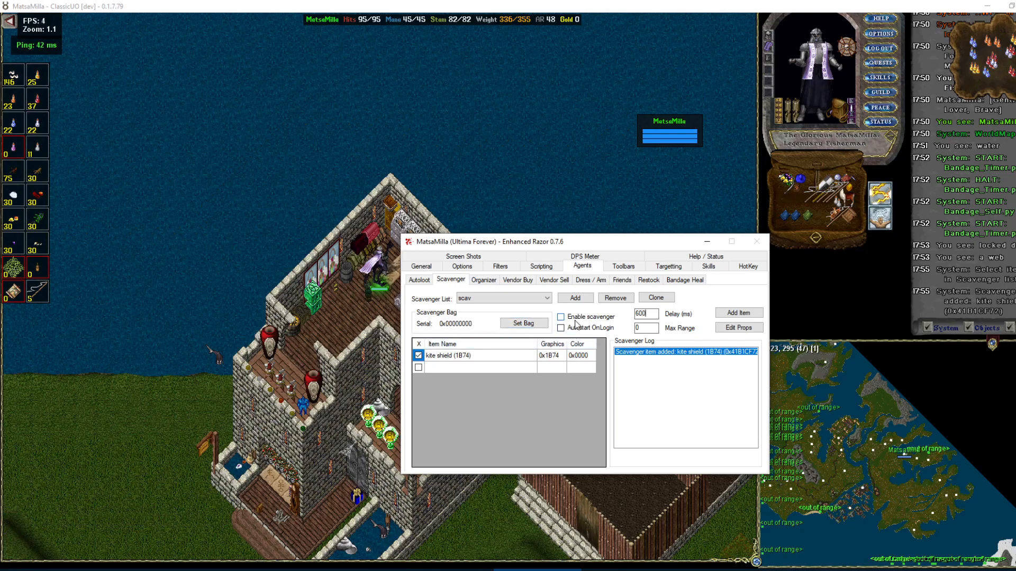
pyautogui.click(561, 317)
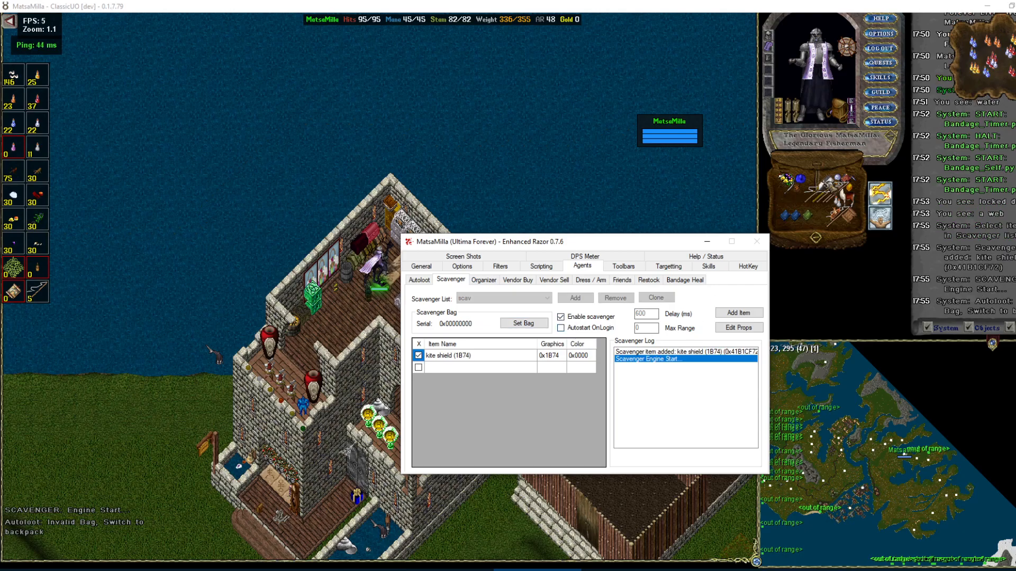
# Add the katana to the scav list and set the backpack as the scavenger bag.
pyautogui.click(756, 241)
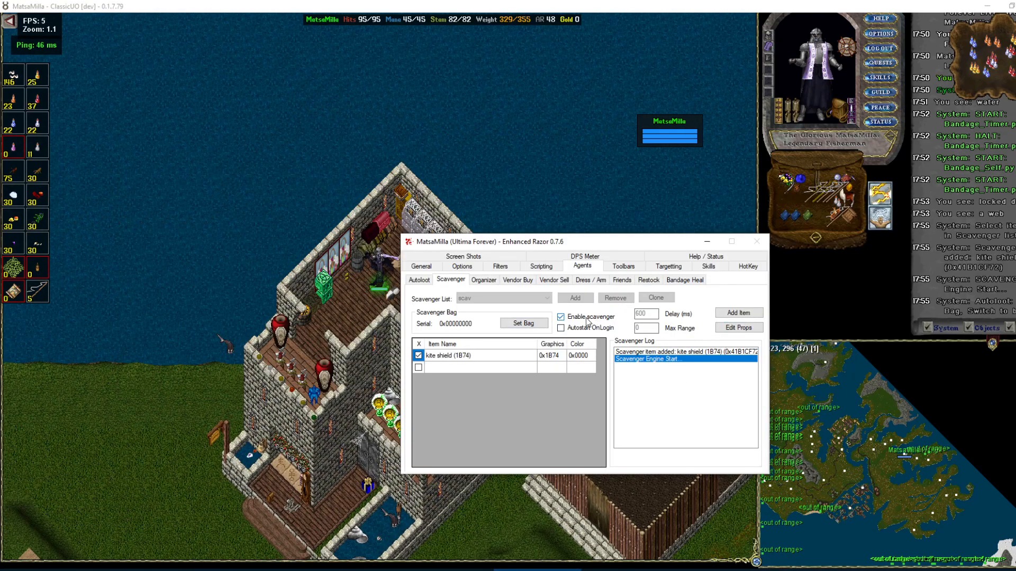
pyautogui.click(757, 241)
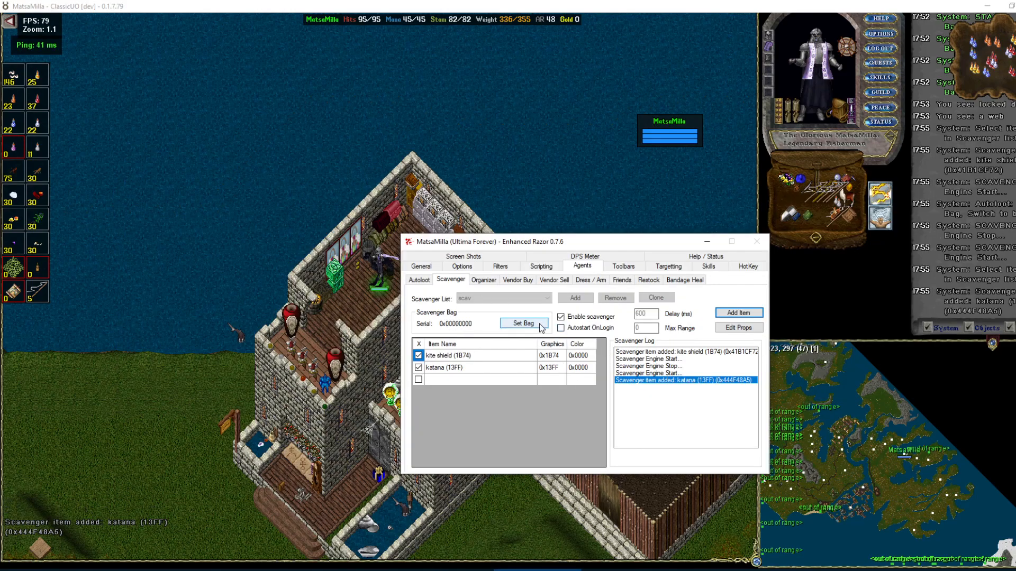
pyautogui.click(523, 324)
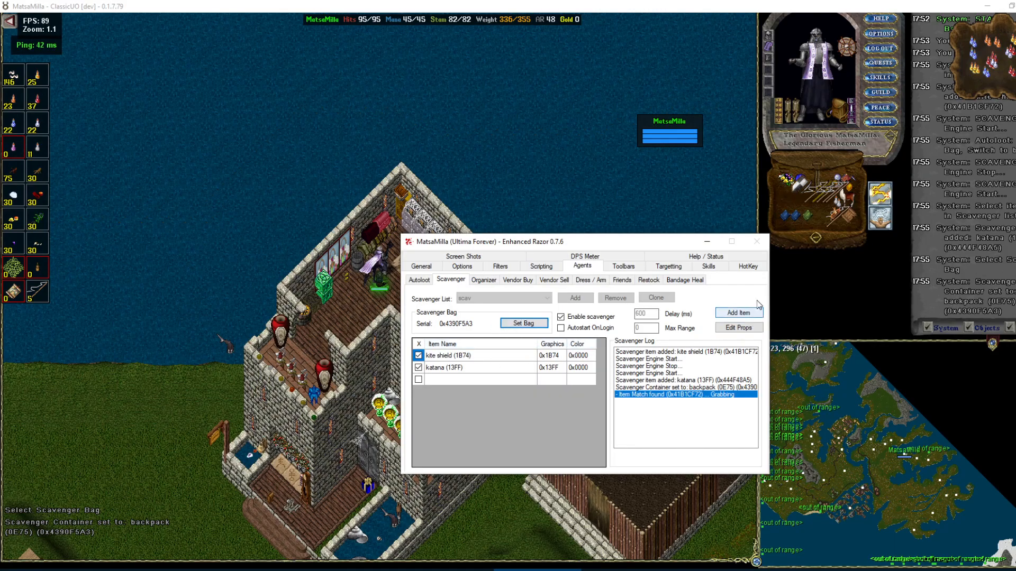
pyautogui.click(756, 241)
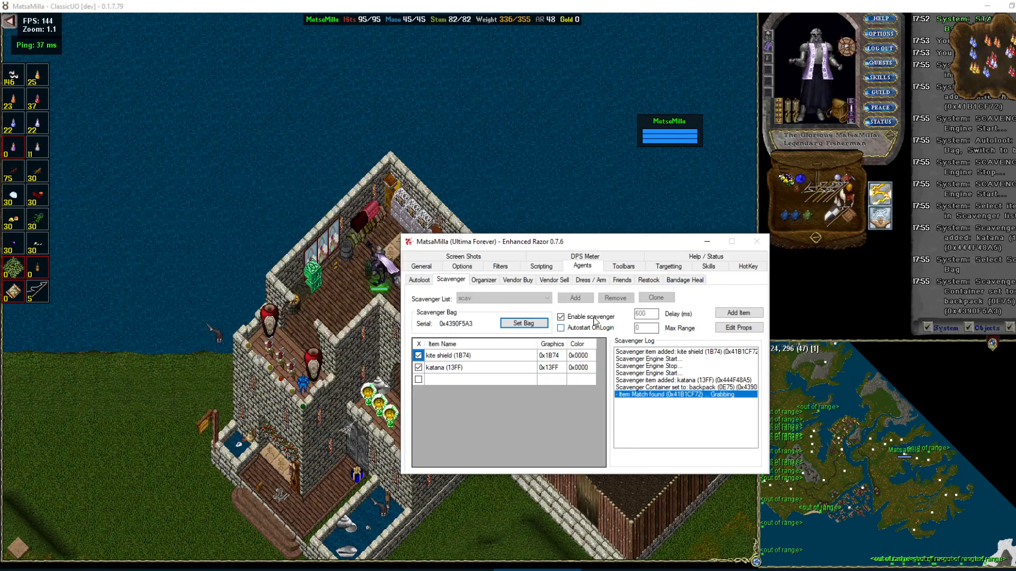
# Browse Organizer, Vendor Buy and Dress/Arm agents, then create a friend list named 'friend'.
pyautogui.click(483, 279)
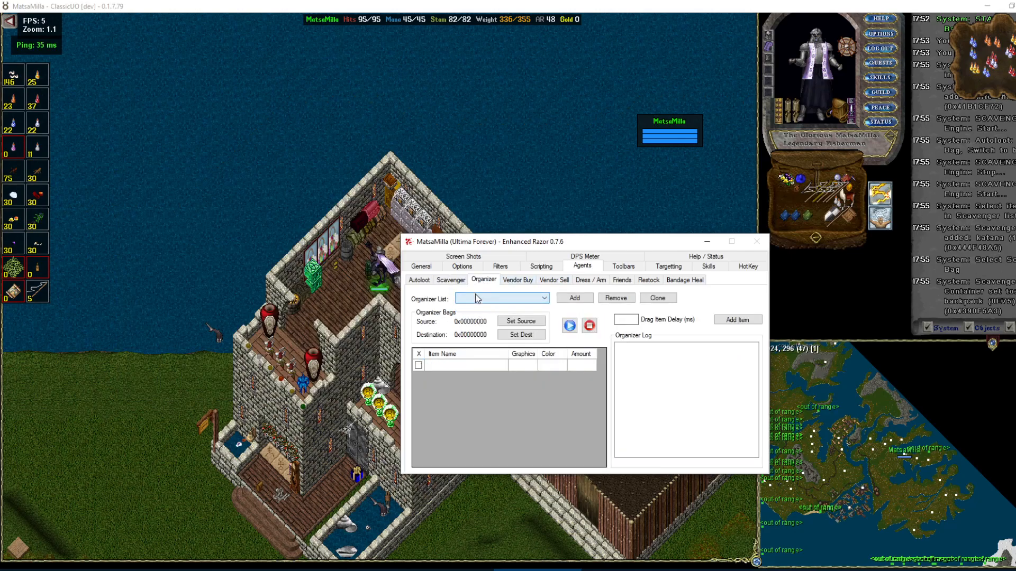
pyautogui.click(518, 279)
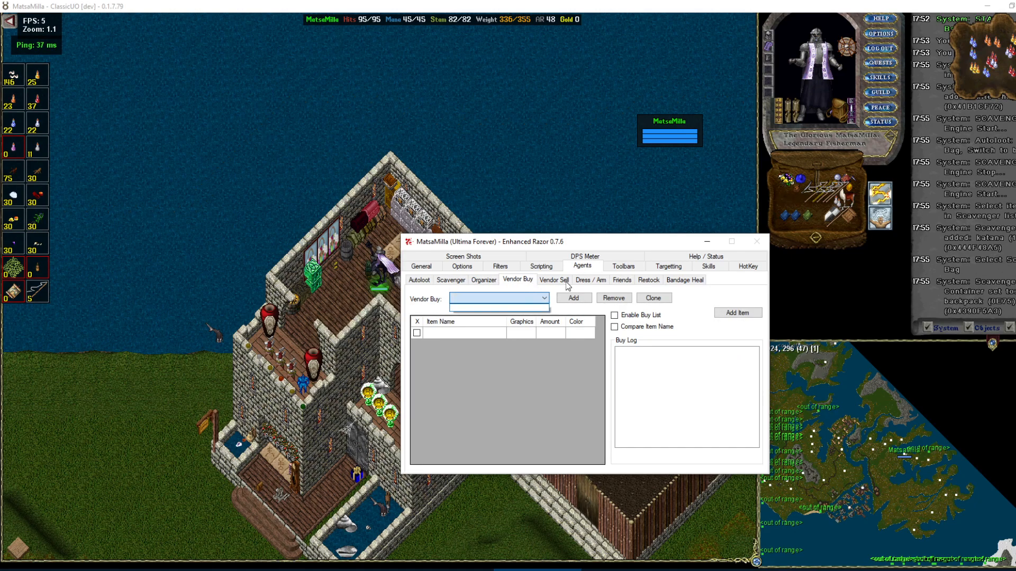
pyautogui.click(591, 279)
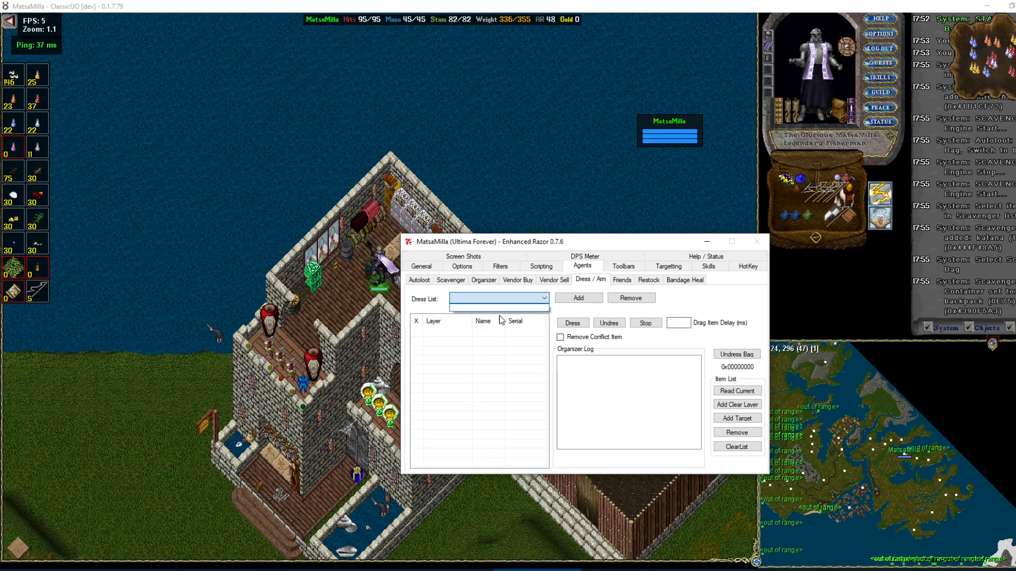
pyautogui.click(622, 280)
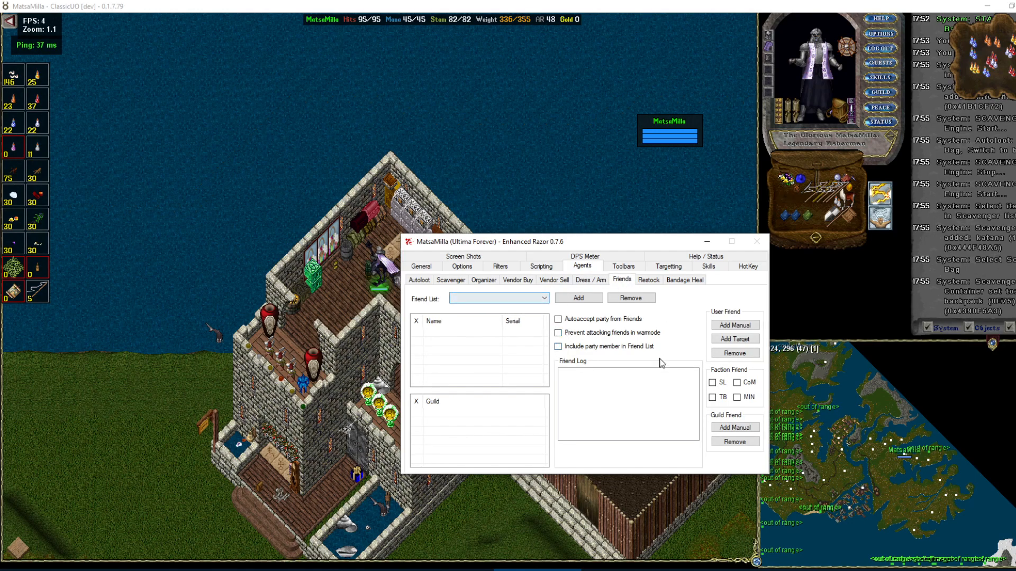
pyautogui.click(578, 298)
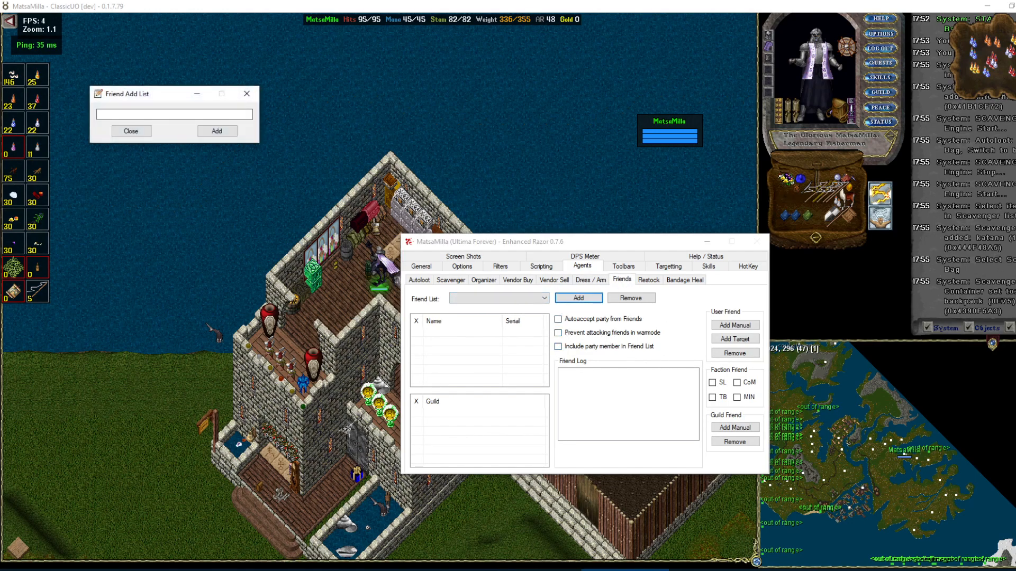
pyautogui.write('friend')
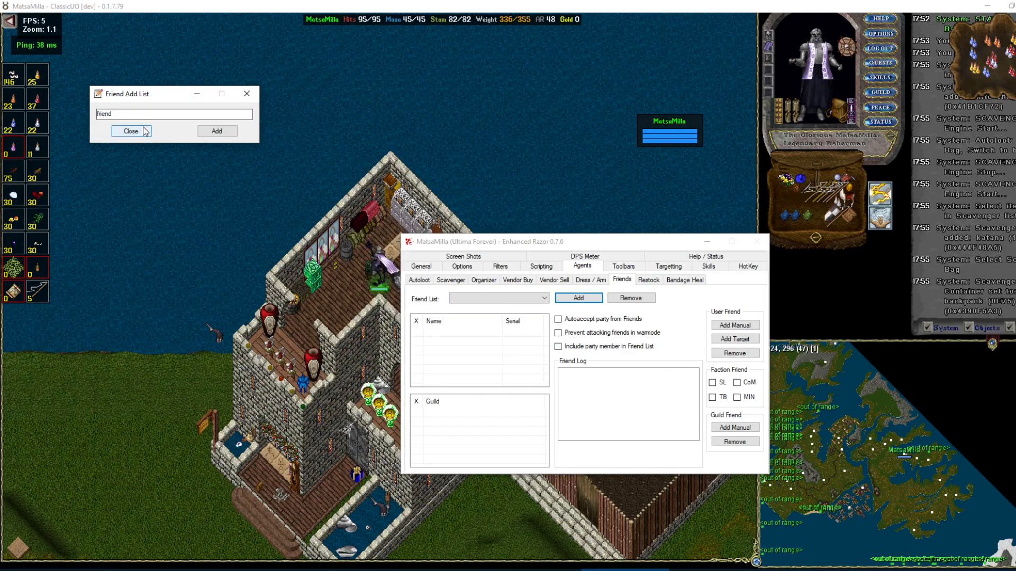
pyautogui.click(132, 131)
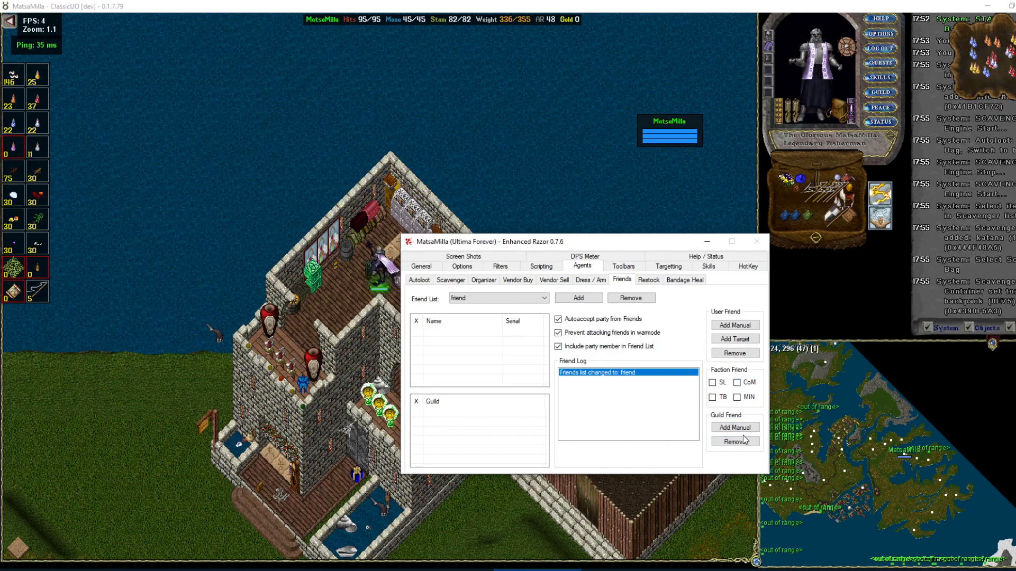
# Add the Brave guild to the friend list manually and move to the Restock agent.
pyautogui.click(735, 428)
pyautogui.write('Brave')
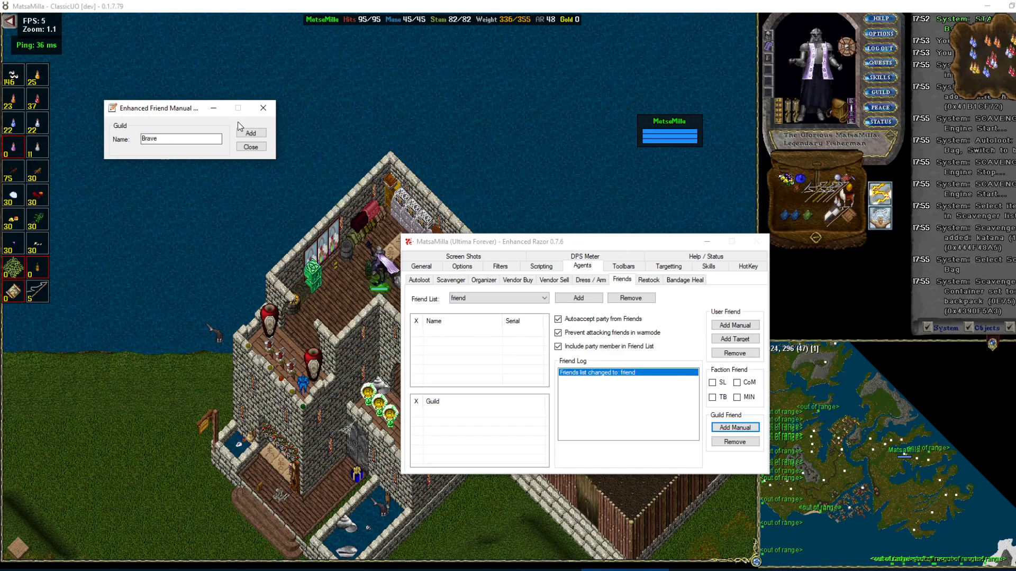
pyautogui.click(251, 133)
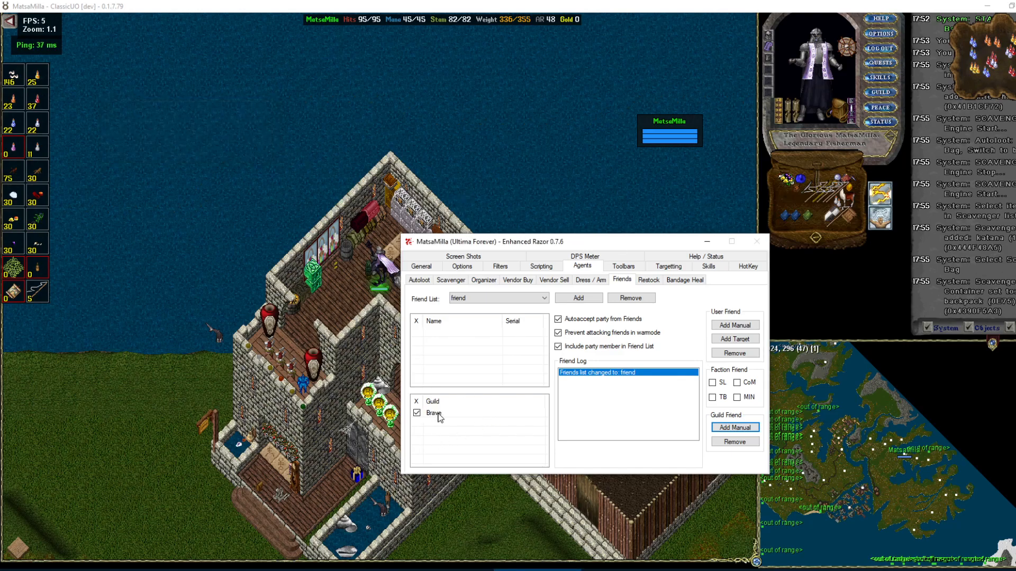
pyautogui.click(434, 413)
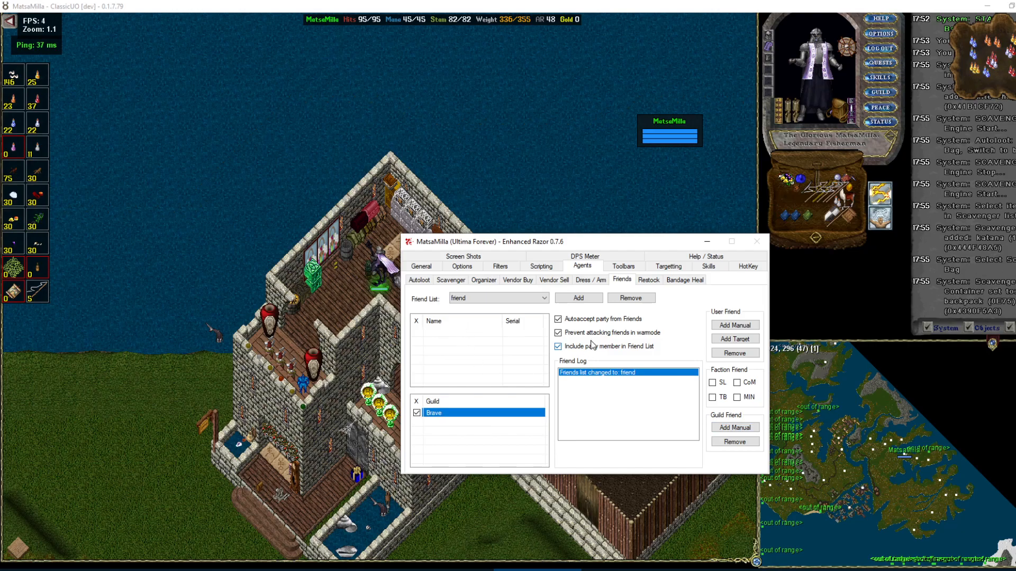
pyautogui.click(649, 279)
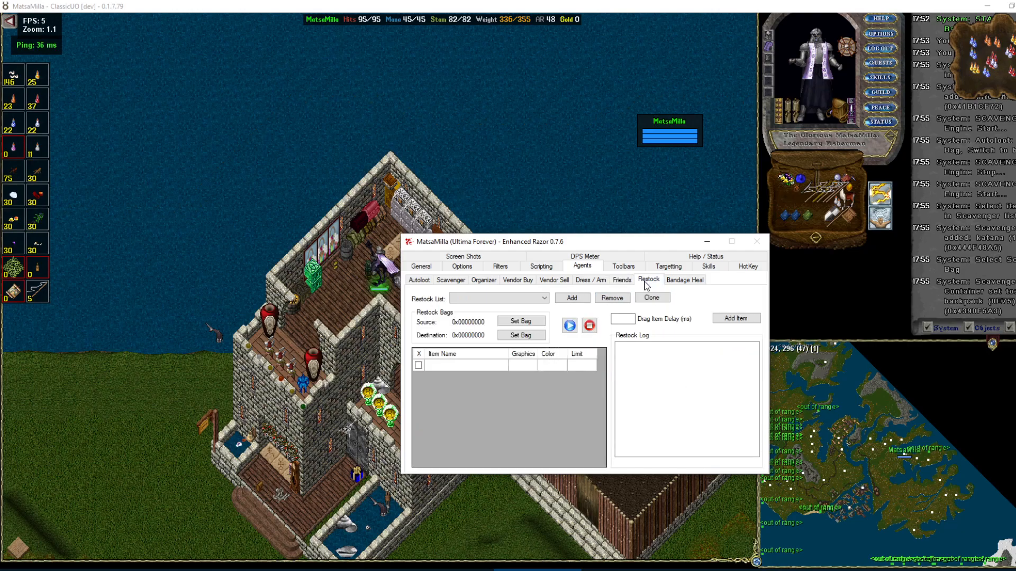
# Create restock list 'res' with black pearl and mandrake root as items.
pyautogui.press('alt+tab')
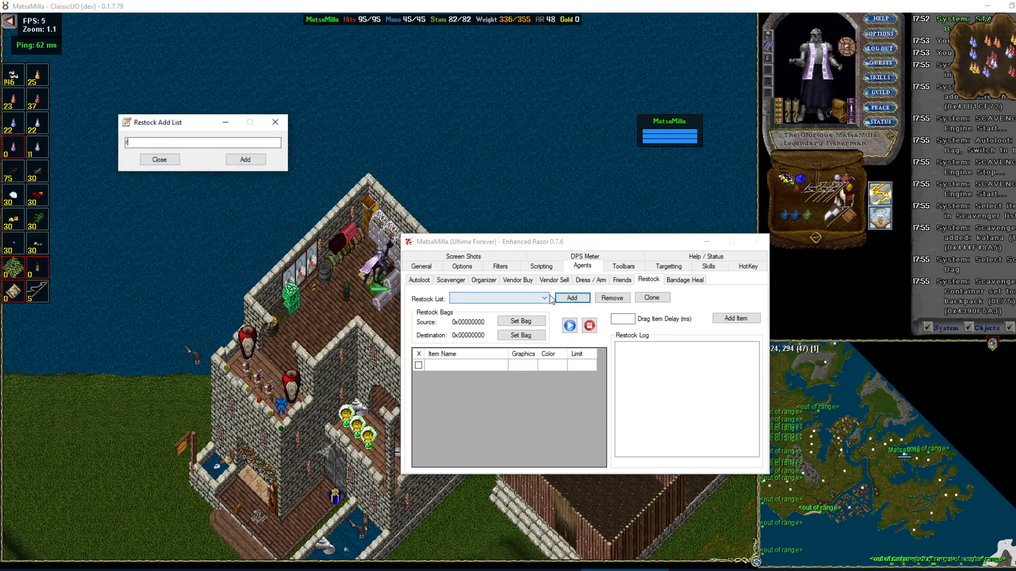
pyautogui.write('res')
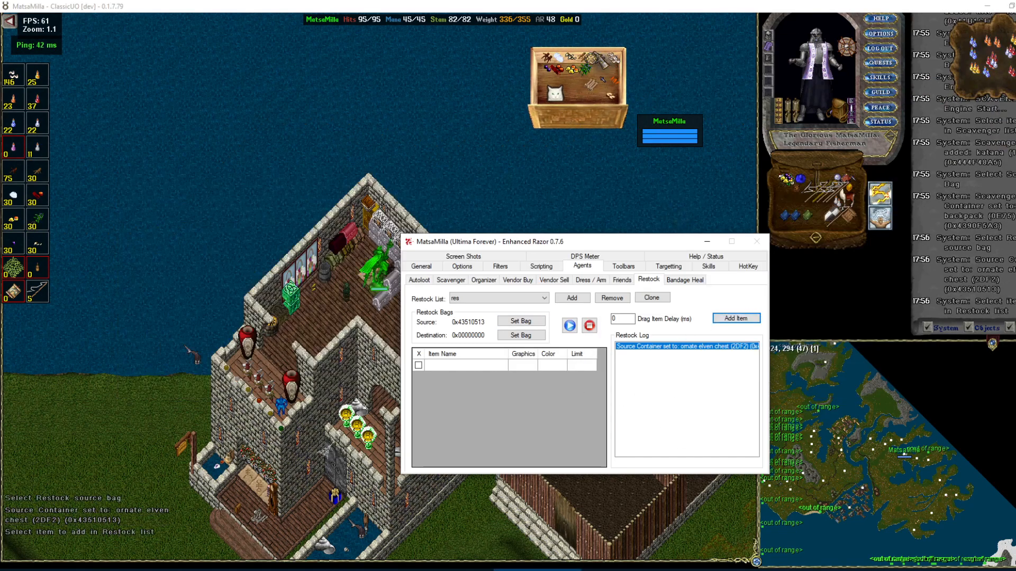
pyautogui.click(735, 318)
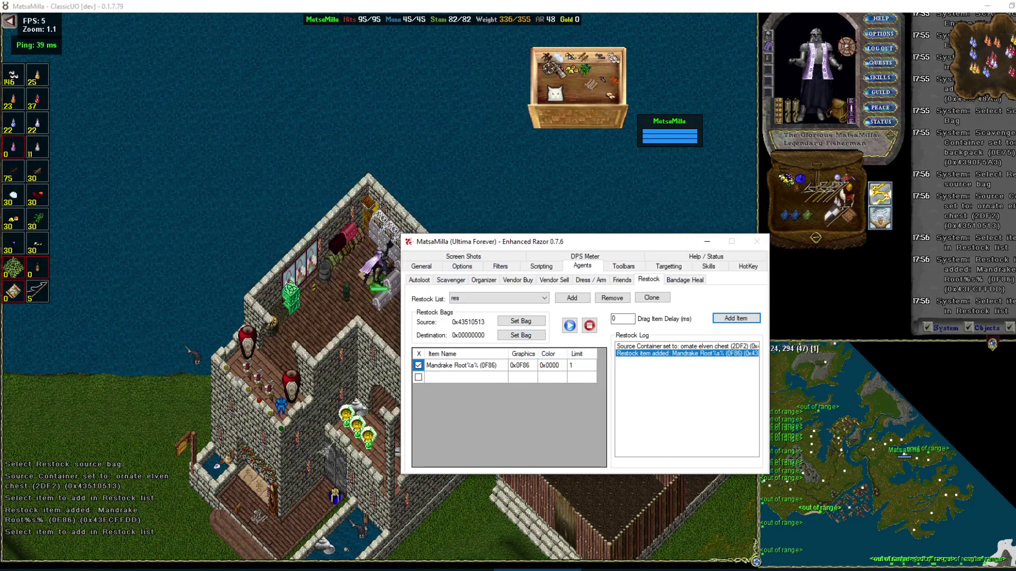
pyautogui.click(736, 317)
pyautogui.write('75')
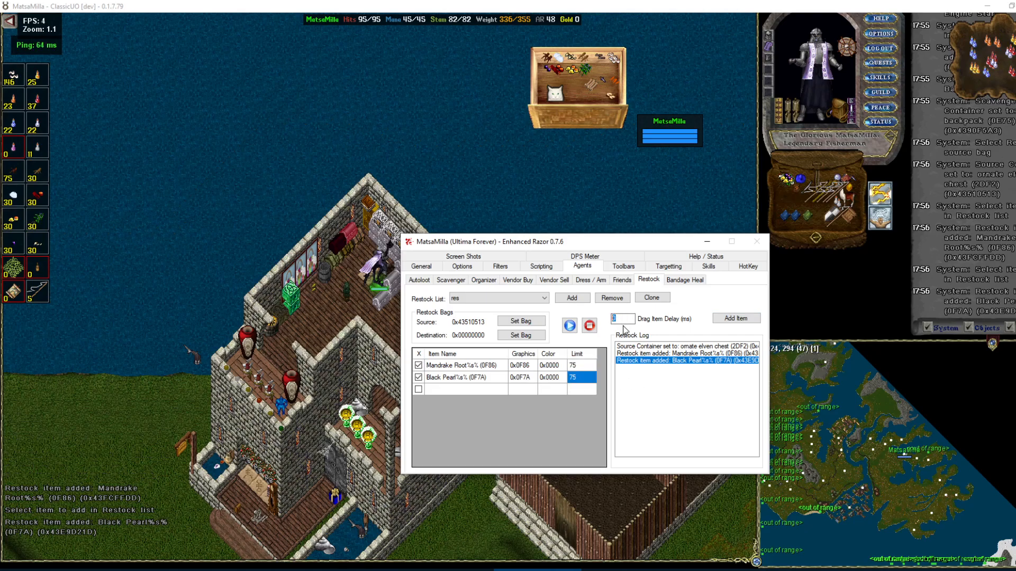
# Run the res restock into the backpack and move to the Bandage Heal agent.
pyautogui.click(568, 326)
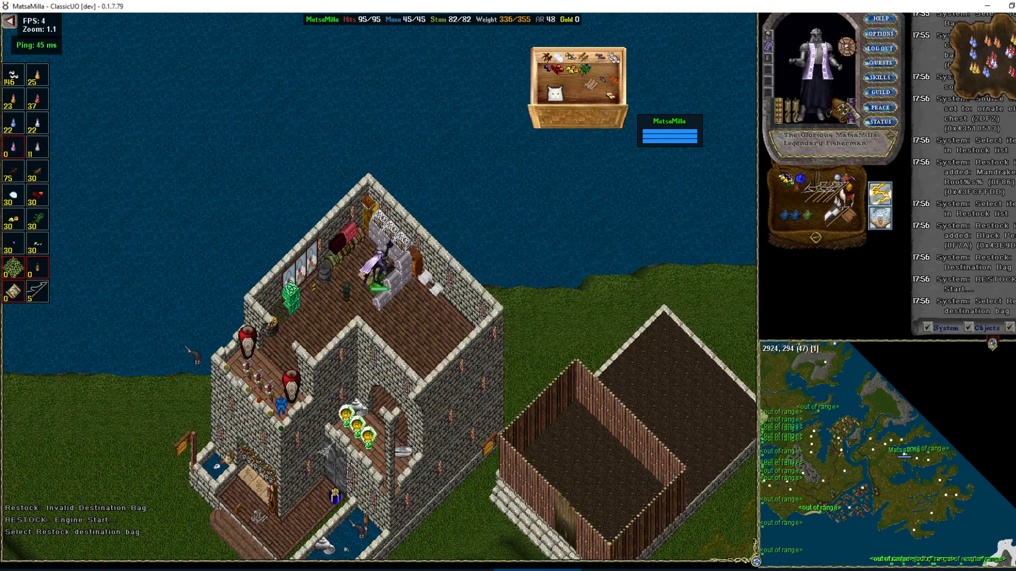
pyautogui.click(568, 326)
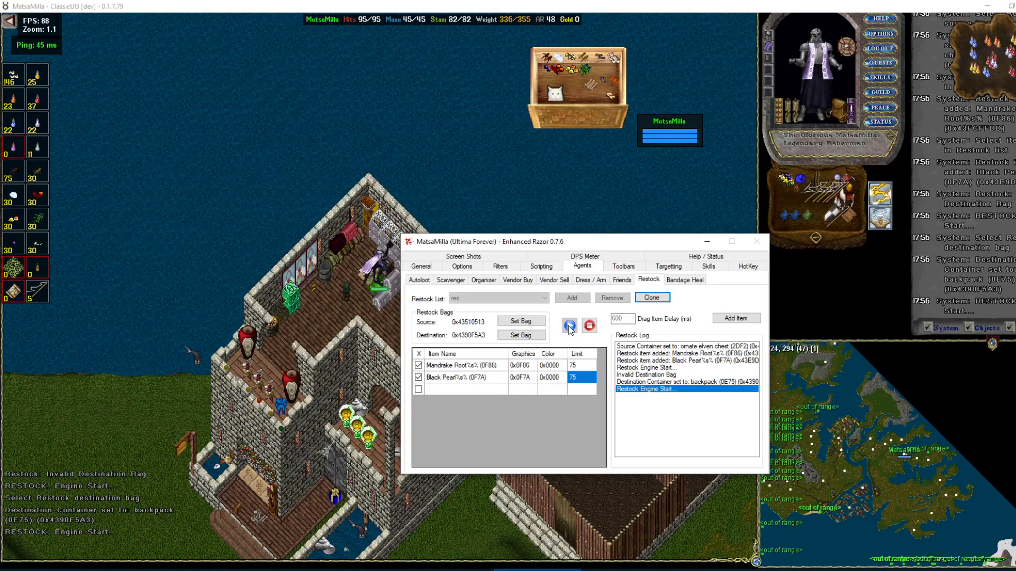
pyautogui.click(569, 326)
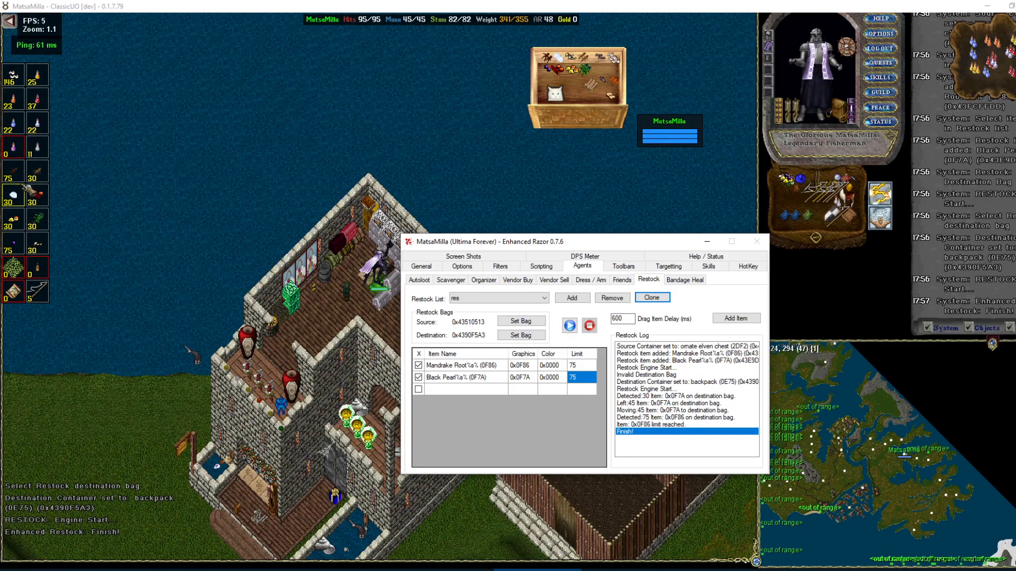
pyautogui.click(685, 280)
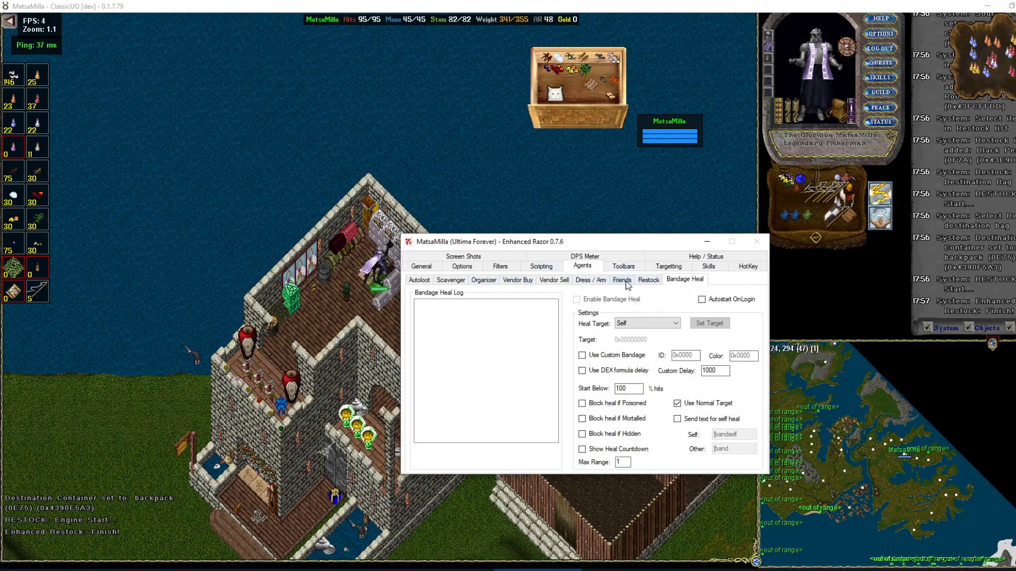
# View the Counter / Stat Bar toolbar page, then the Targetting settings.
pyautogui.click(623, 267)
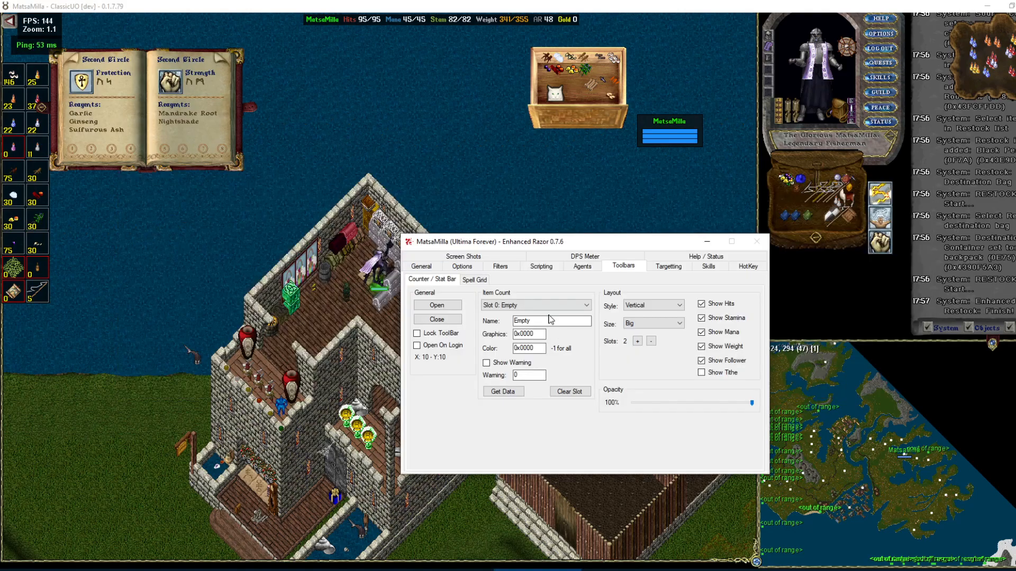
pyautogui.click(669, 266)
pyautogui.write('enemy')
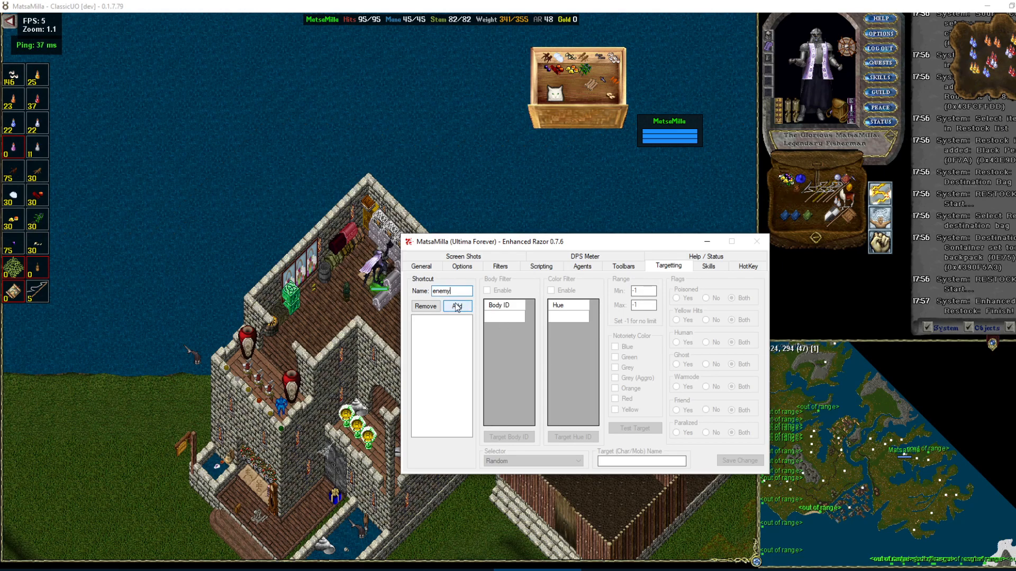
# Add the 'enemy' filter with max range 12, Grey and Grey (Aggro), Nearest, friends excluded; go to HotKeys.
pyautogui.click(457, 306)
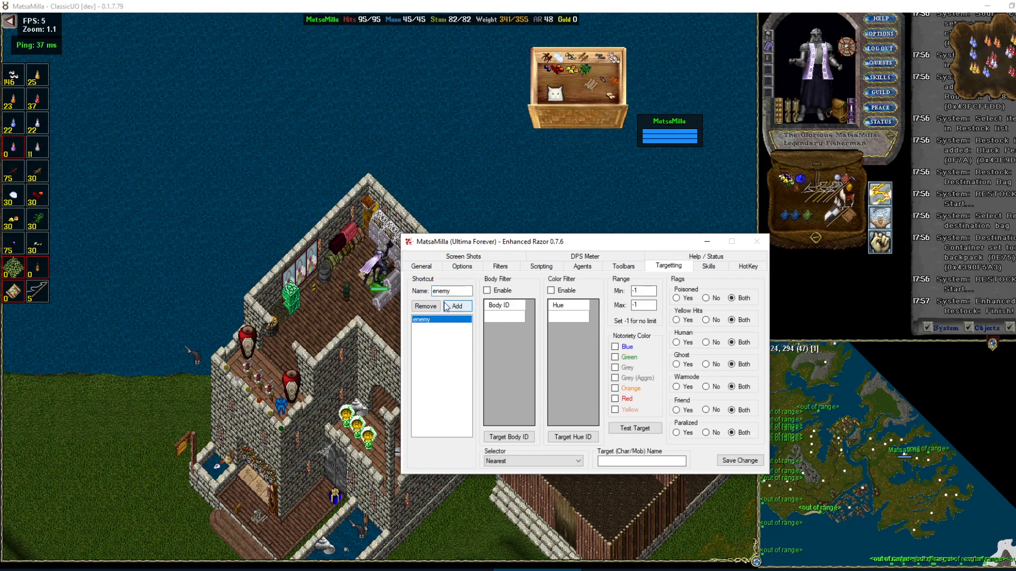
pyautogui.write('12')
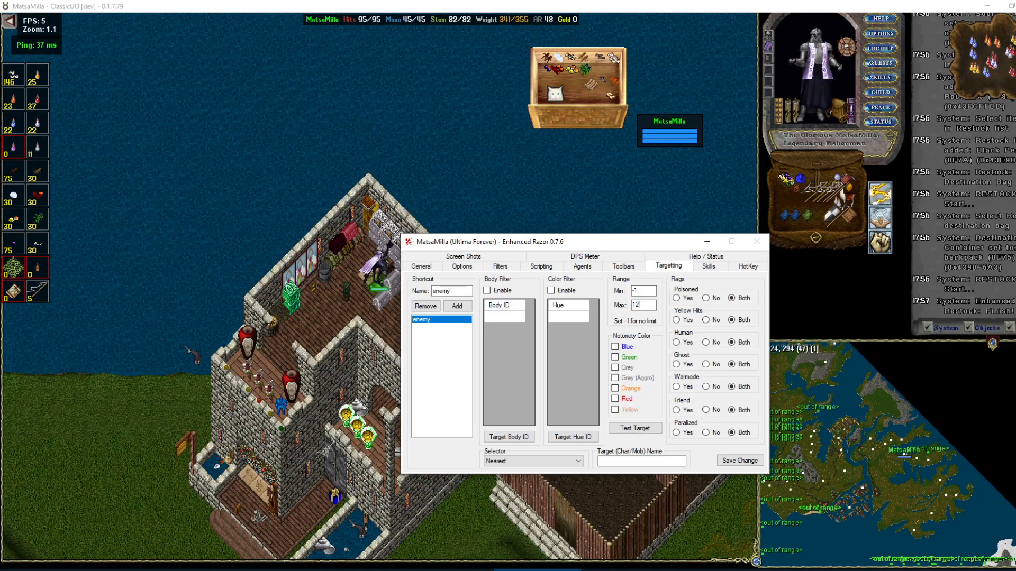
pyautogui.click(615, 357)
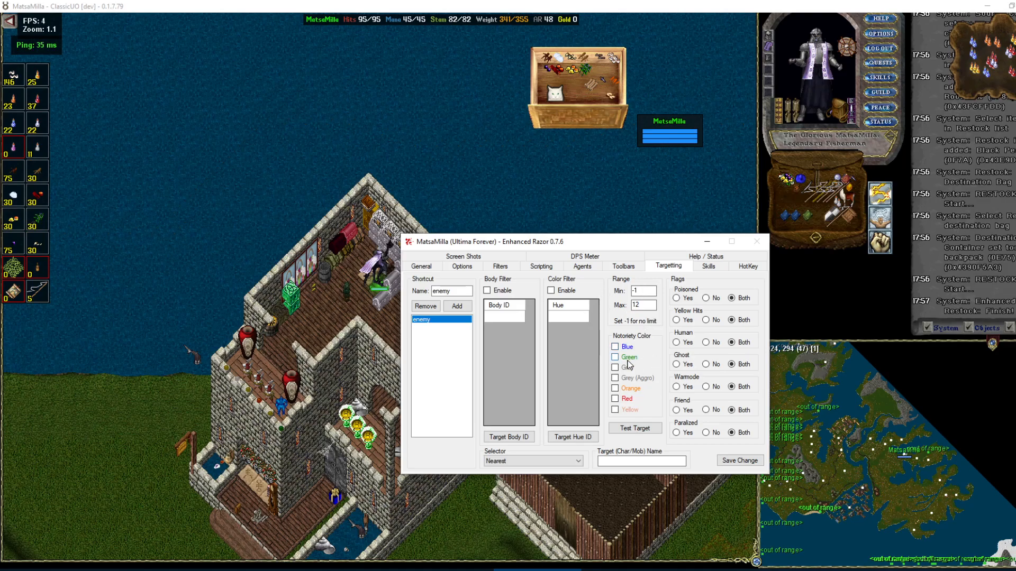
pyautogui.click(615, 368)
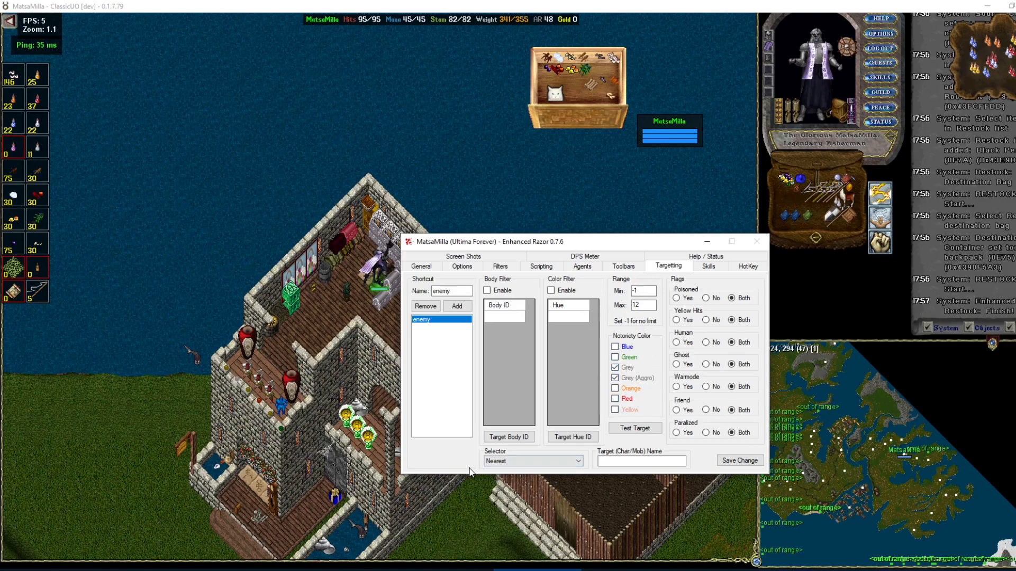
pyautogui.click(532, 461)
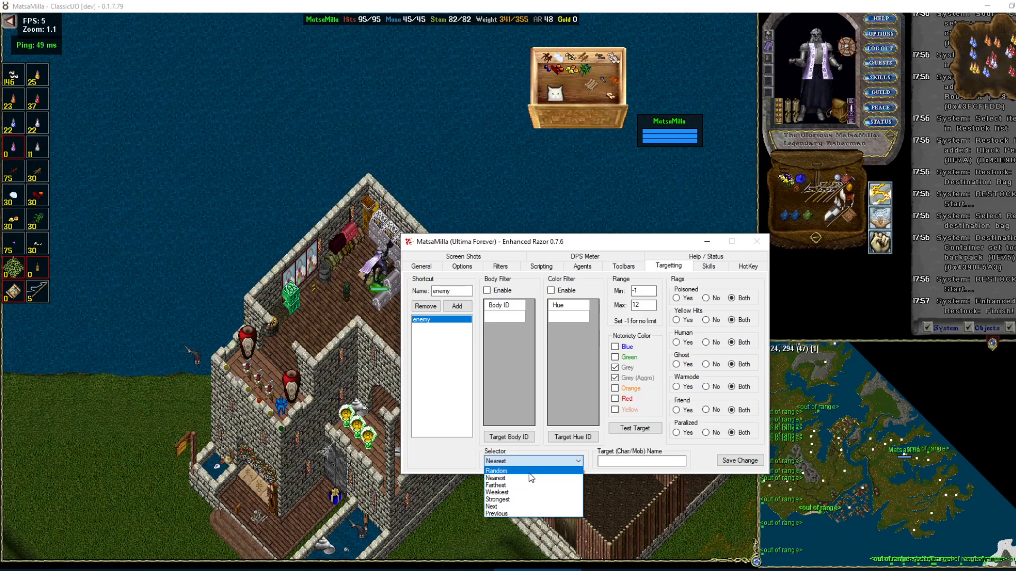
pyautogui.moveTo(519, 484)
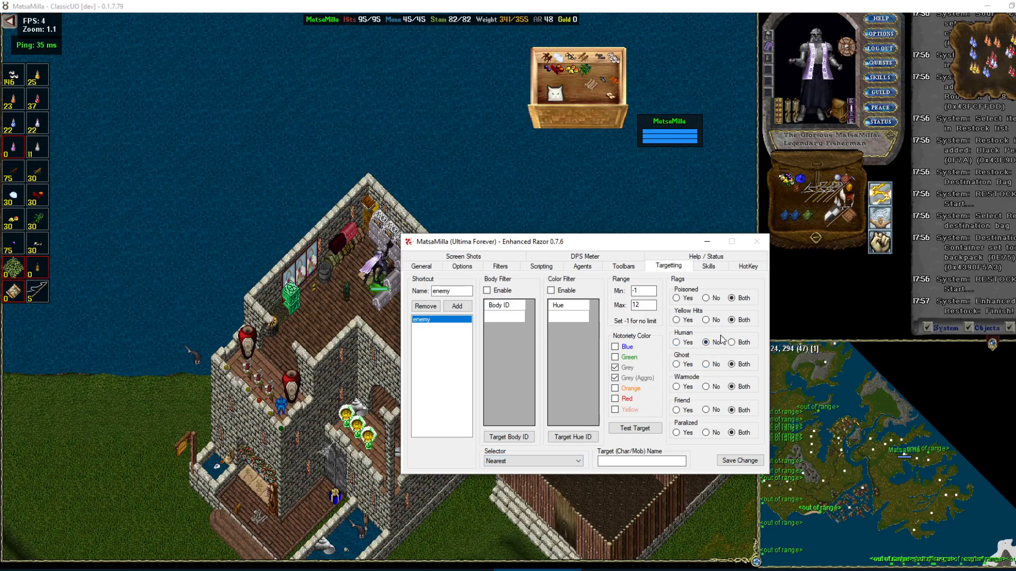
pyautogui.click(704, 411)
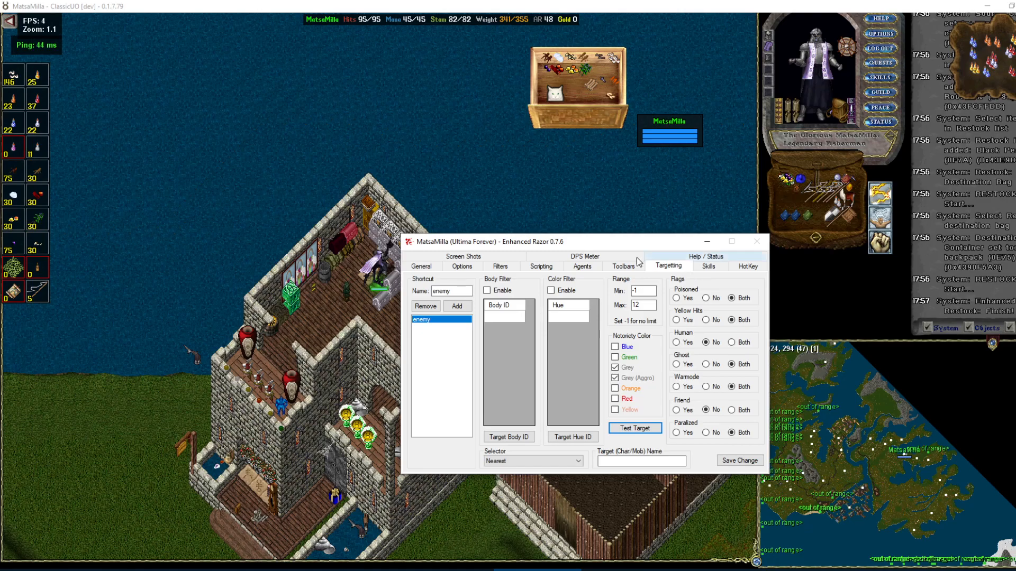
pyautogui.click(748, 265)
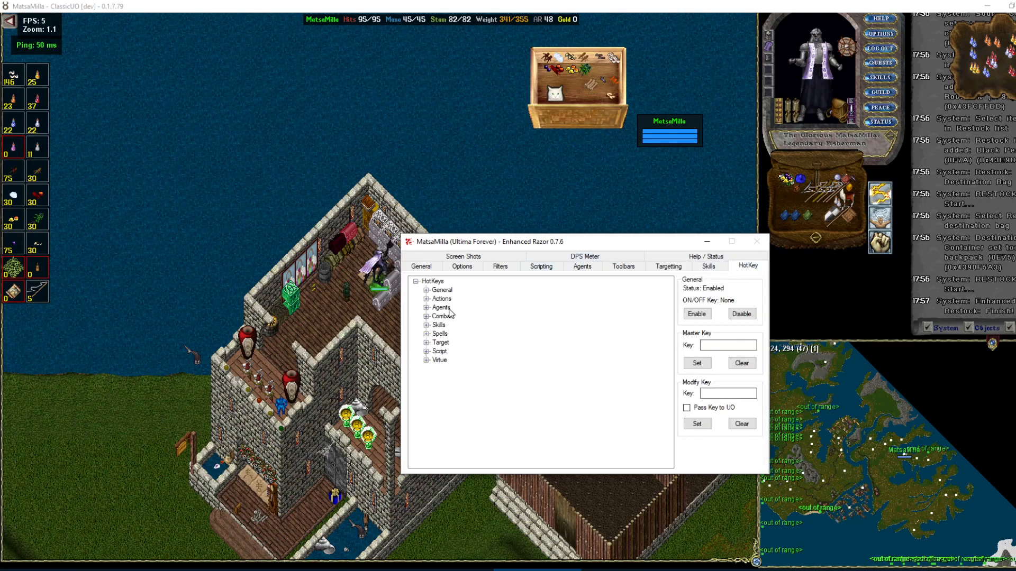
# Select Resync under General, clear the master key and capture S as its hotkey.
pyautogui.click(426, 290)
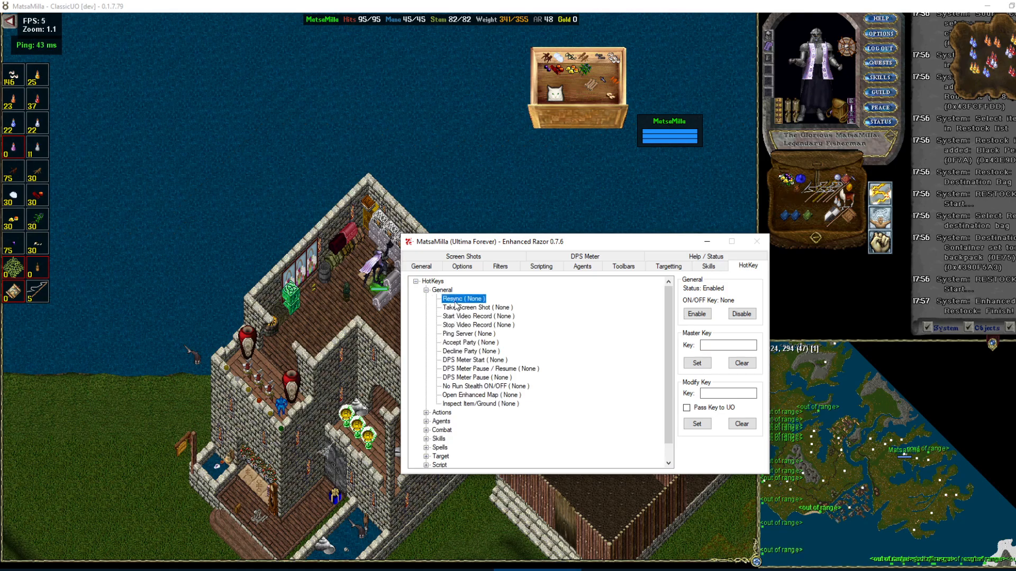
pyautogui.click(686, 408)
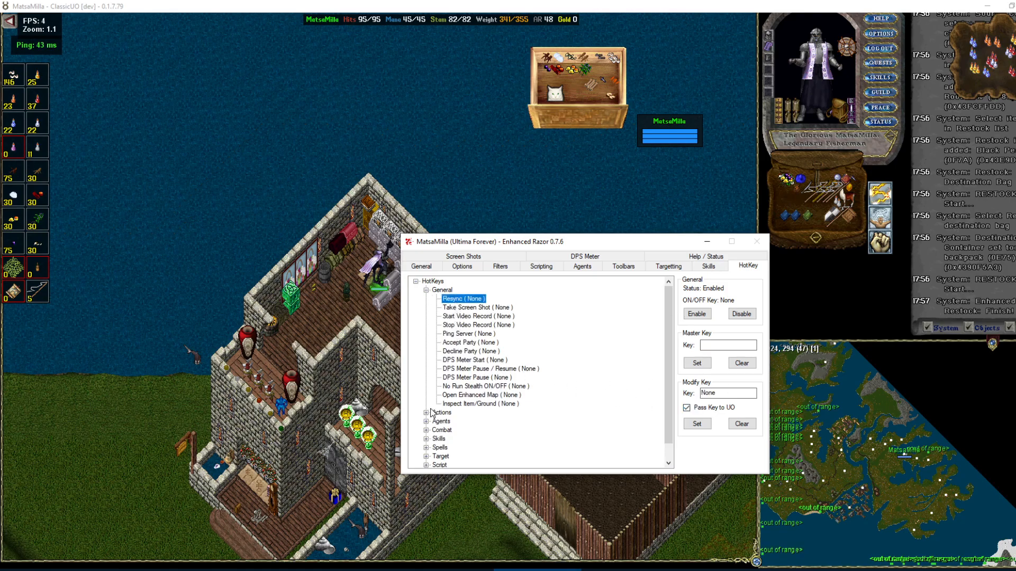
pyautogui.click(726, 345)
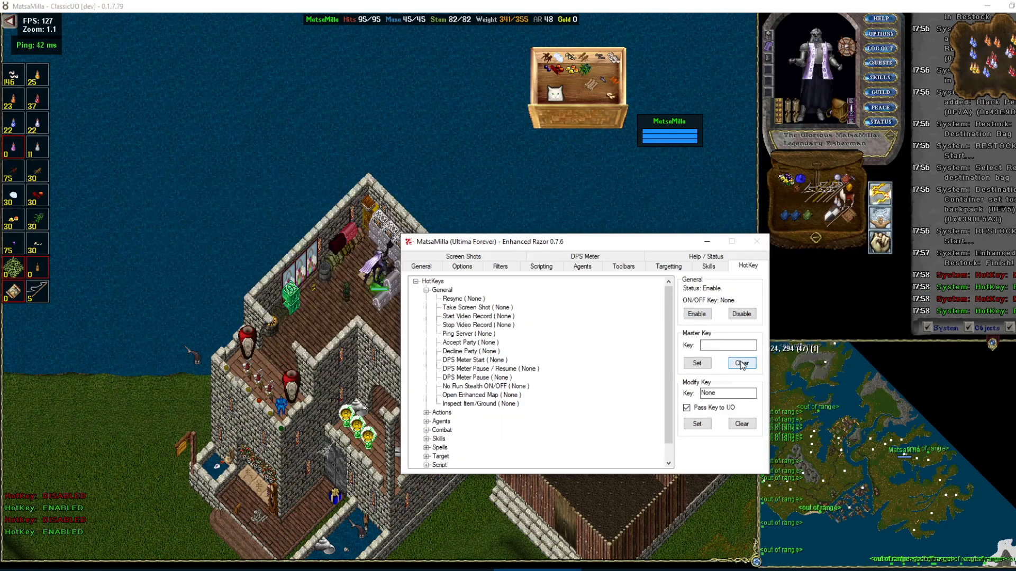
pyautogui.click(470, 351)
pyautogui.write('S')
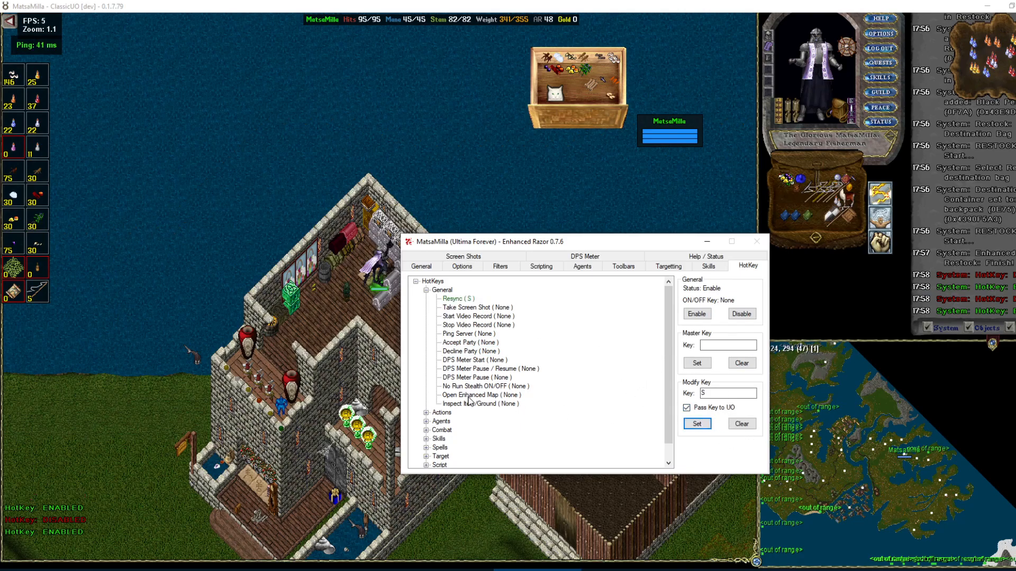
pyautogui.press('alt+tab')
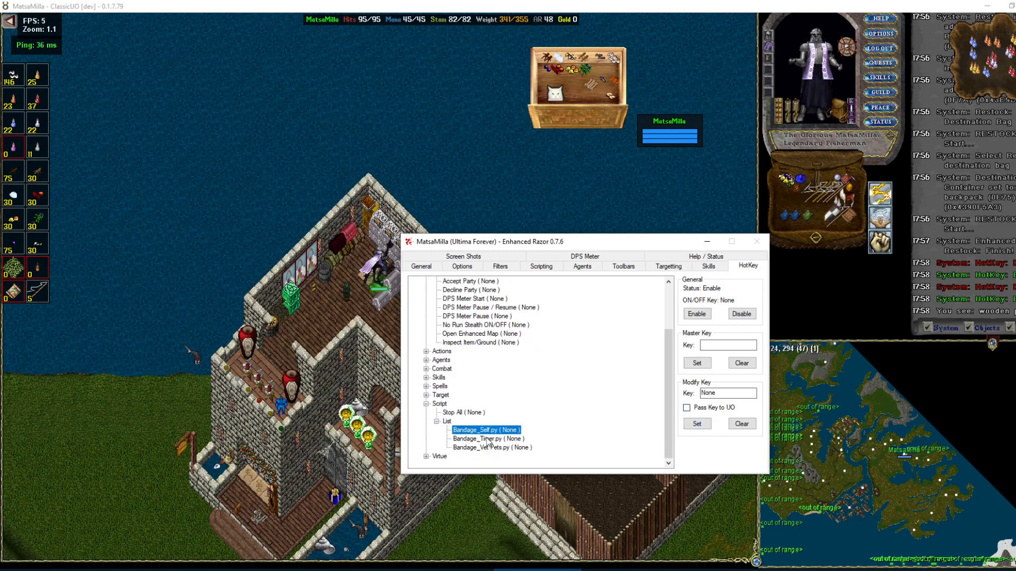
# Bind Ctrl+F2 to Bandage_Vet Pets.py, then move to the Screen Shots settings.
pyautogui.click(492, 448)
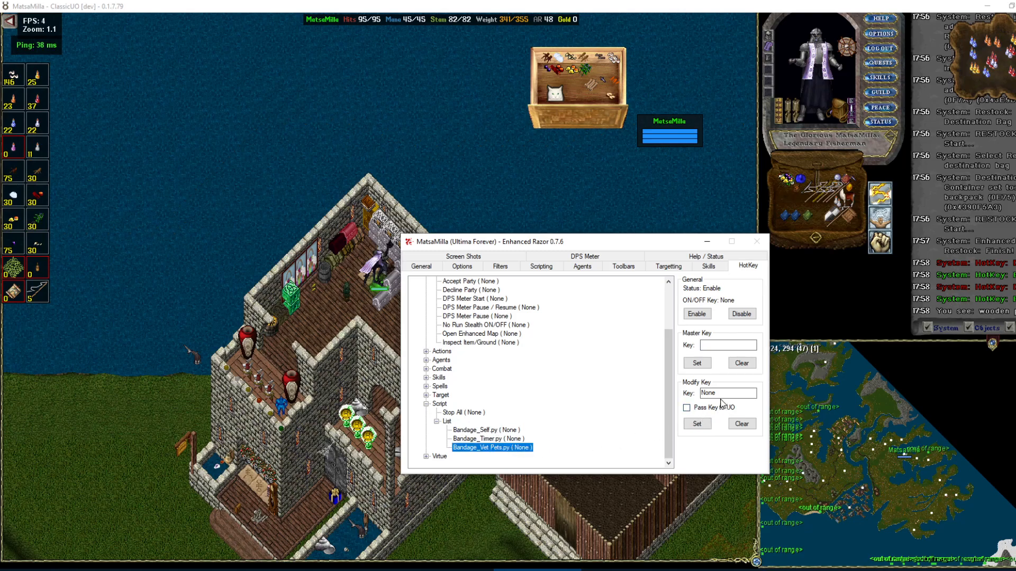
pyautogui.click(696, 423)
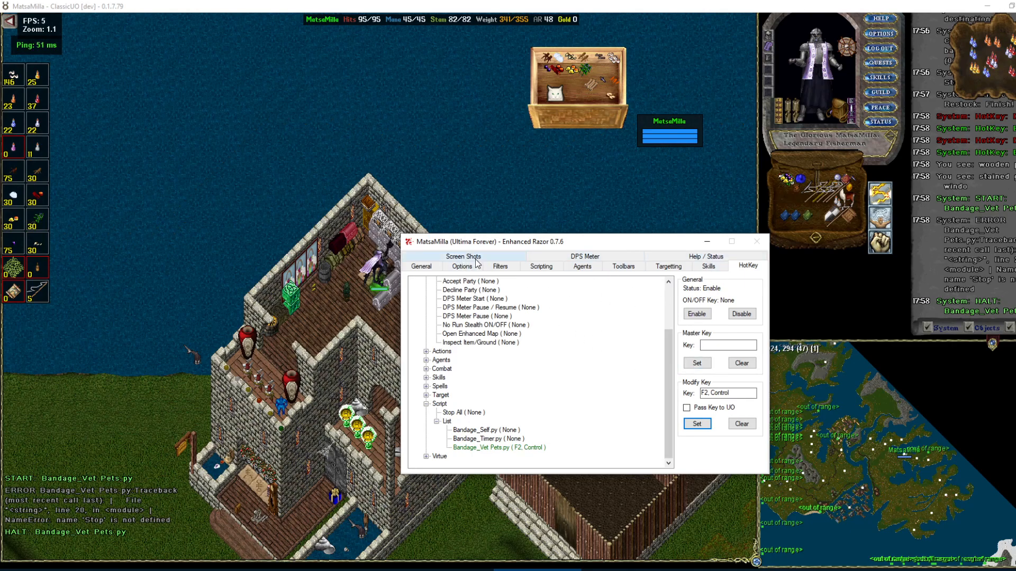
pyautogui.click(464, 256)
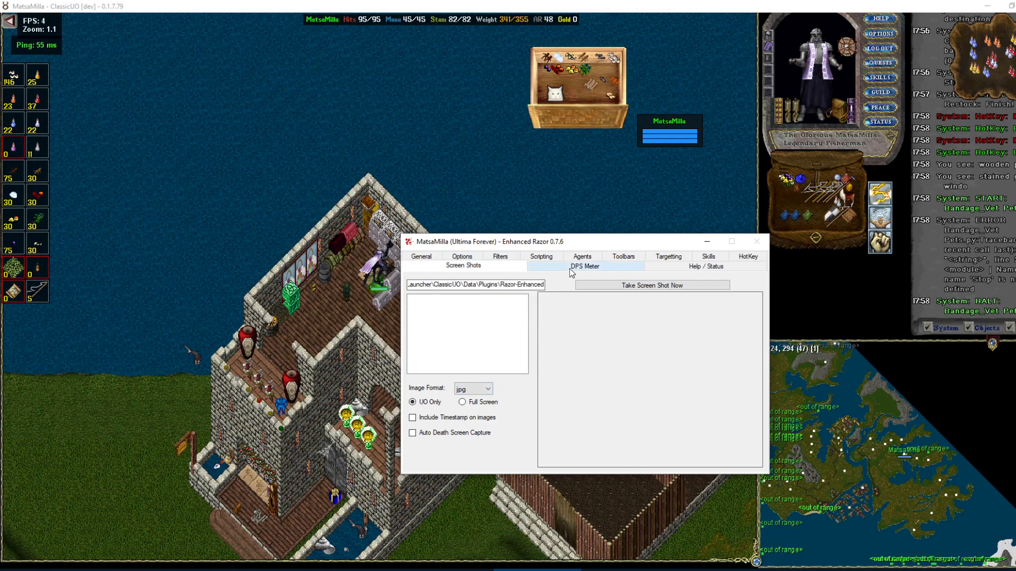
# Visit the DPS Meter page and end on Help / Status showing version and coordinates.
pyautogui.click(584, 267)
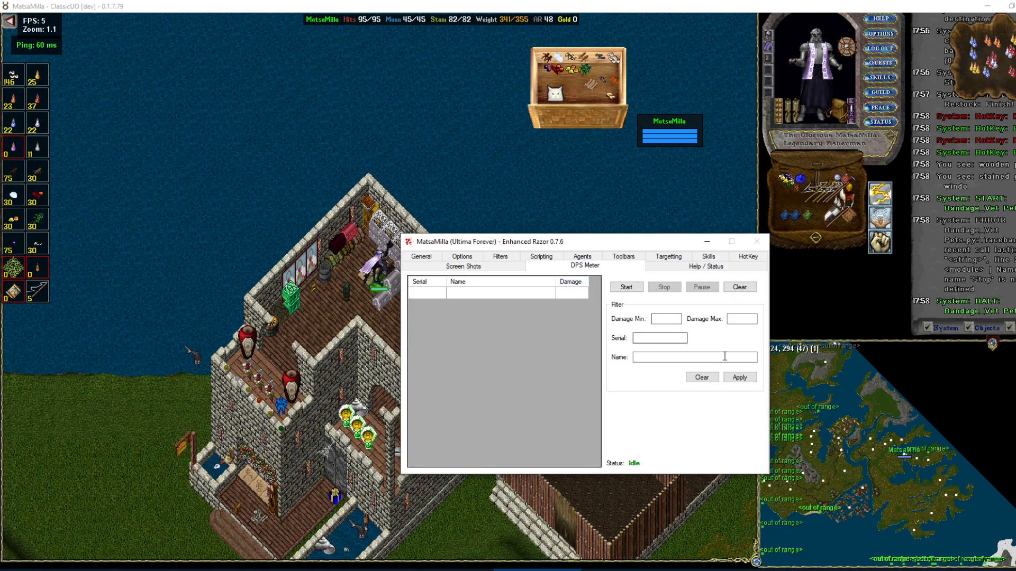
pyautogui.moveTo(723, 272)
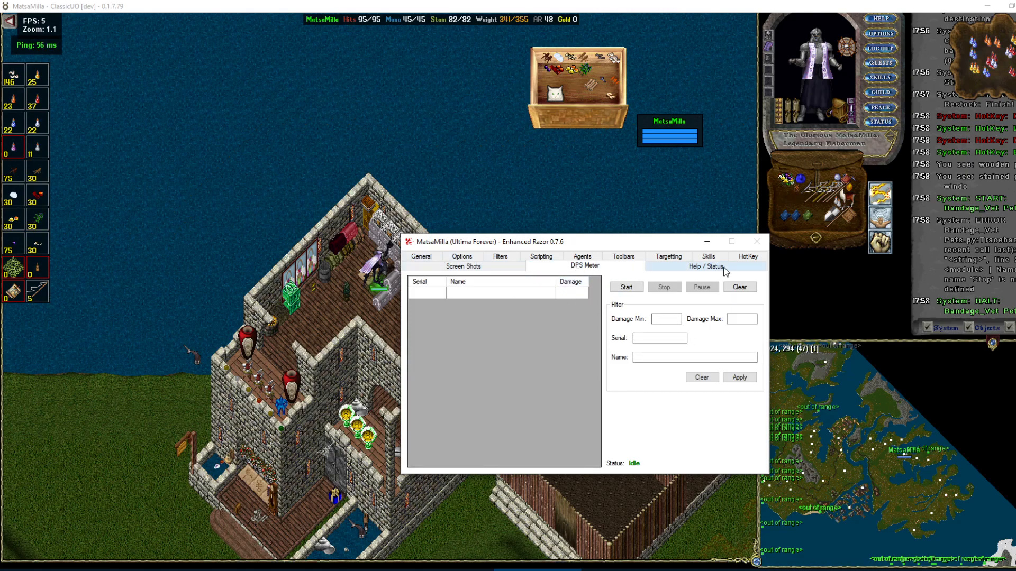
pyautogui.click(705, 267)
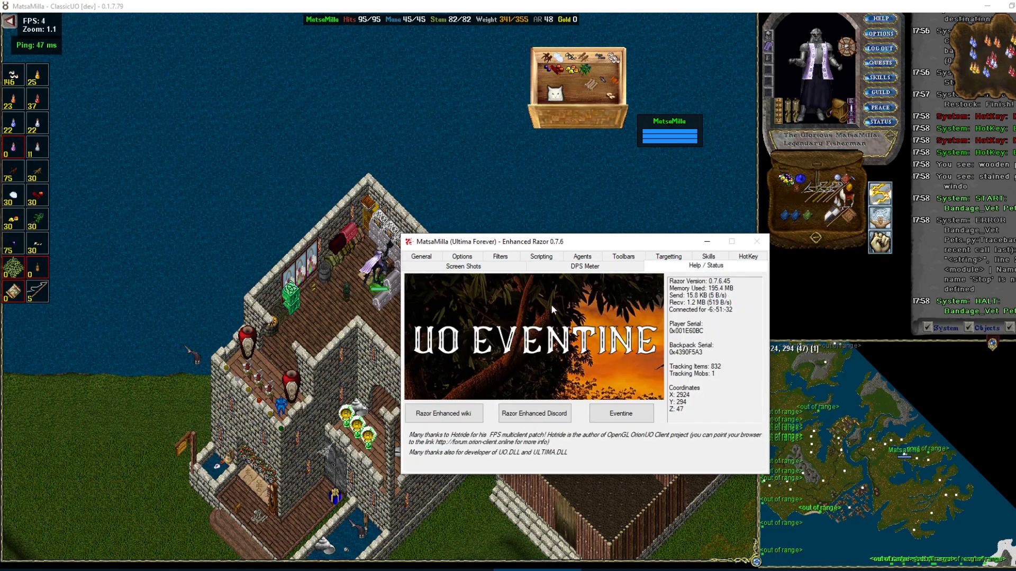